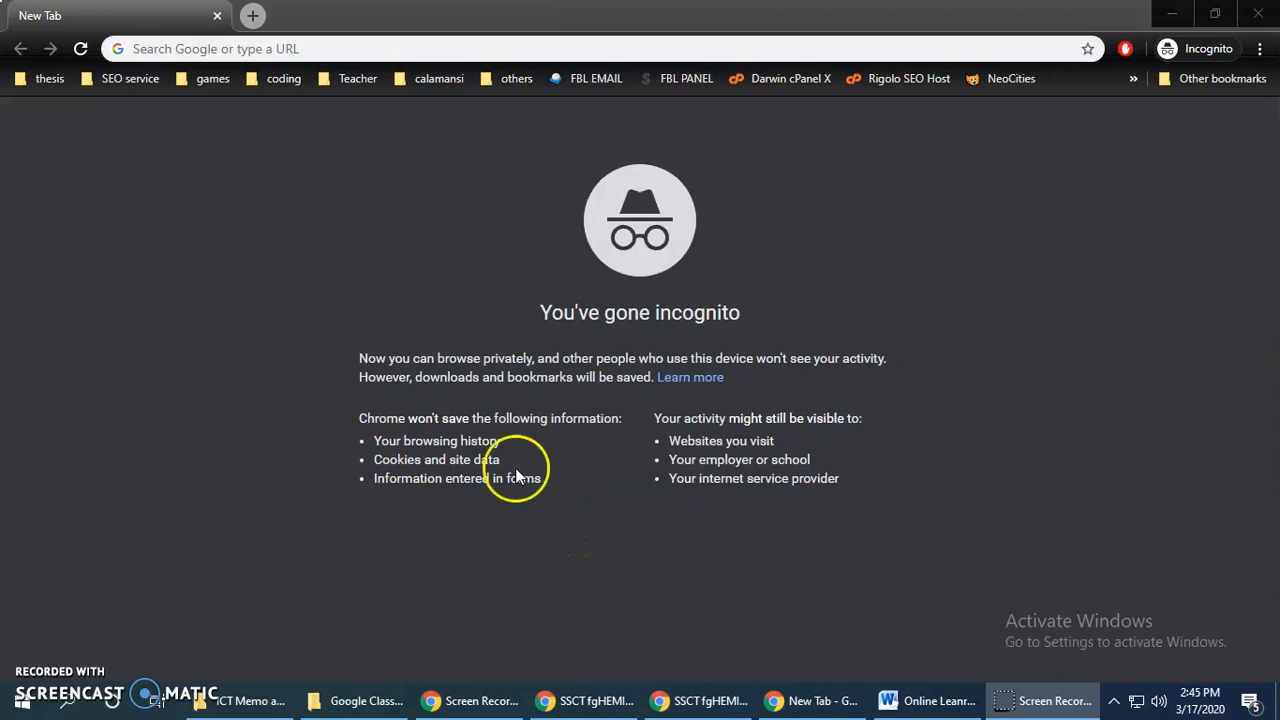
pyautogui.moveTo(860, 680)
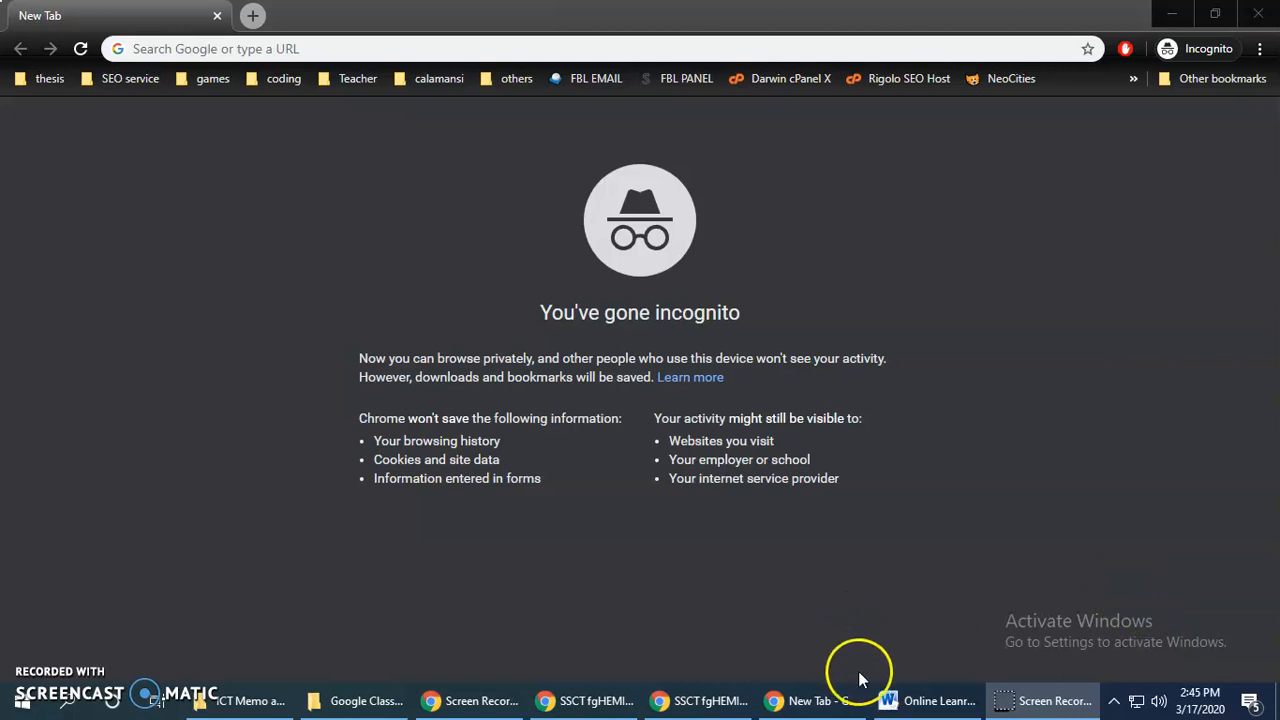
pyautogui.moveTo(810, 690)
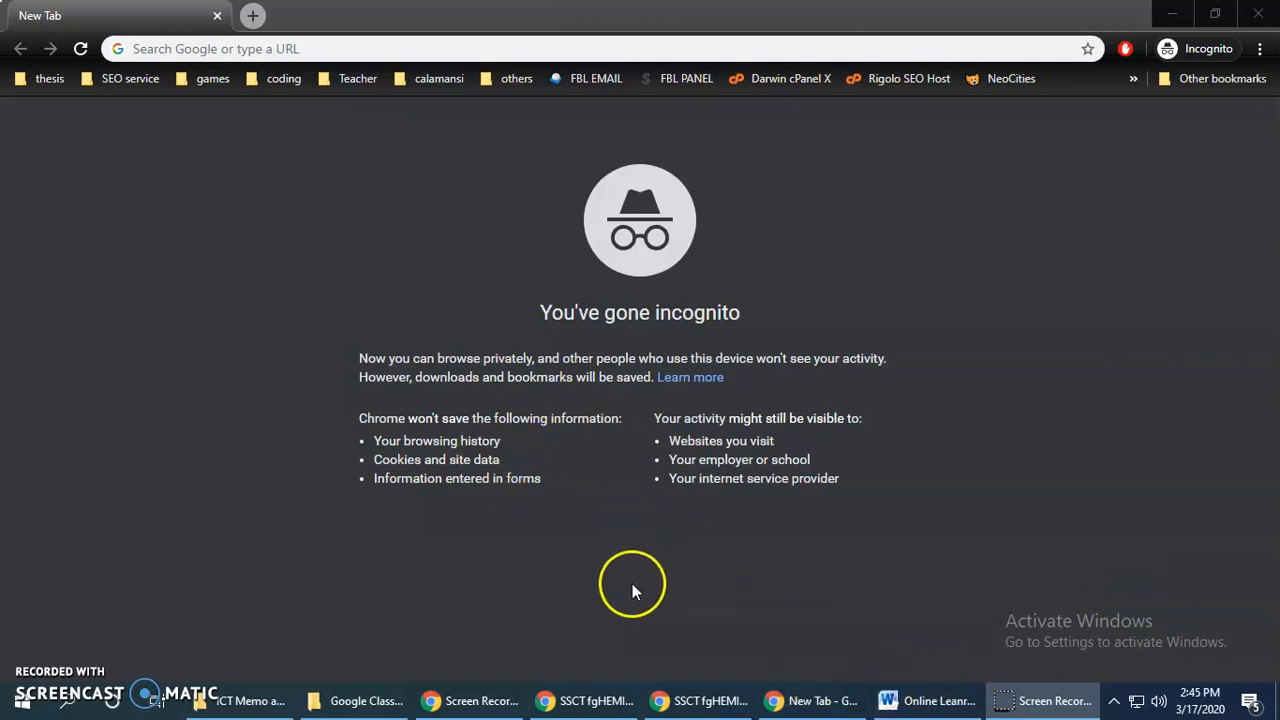
pyautogui.moveTo(283, 528)
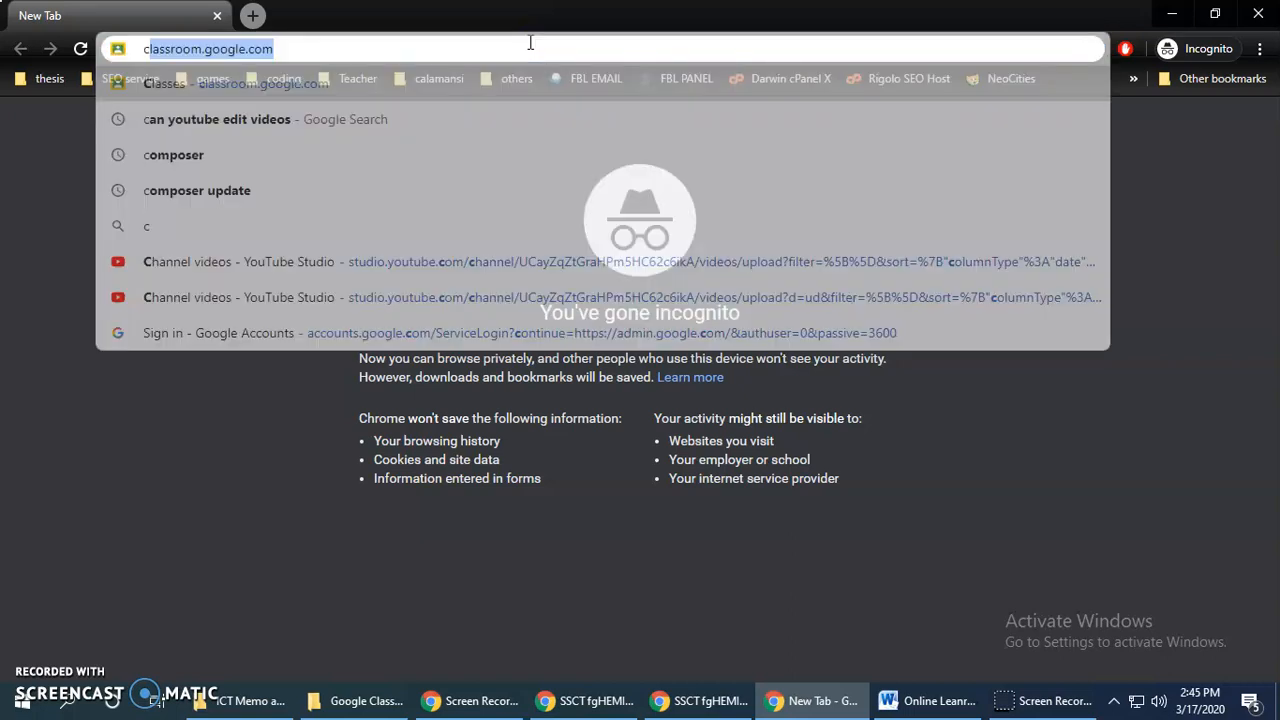
# Load classroom.google.com in Chrome to reach Google's Classroom sign-in page.
pyautogui.write('lassroom&passive=1209600&continue=https%3A%2F%2Fclassroom.google.com%2F%3Femr%3D...')
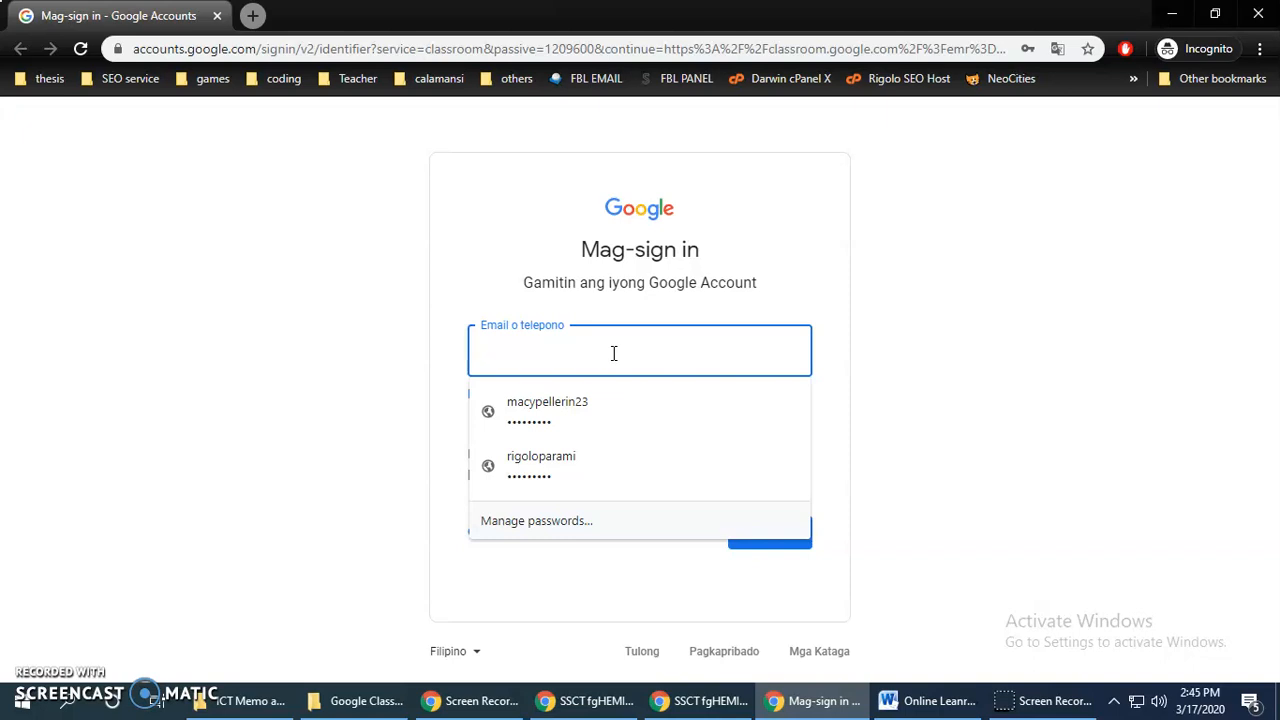
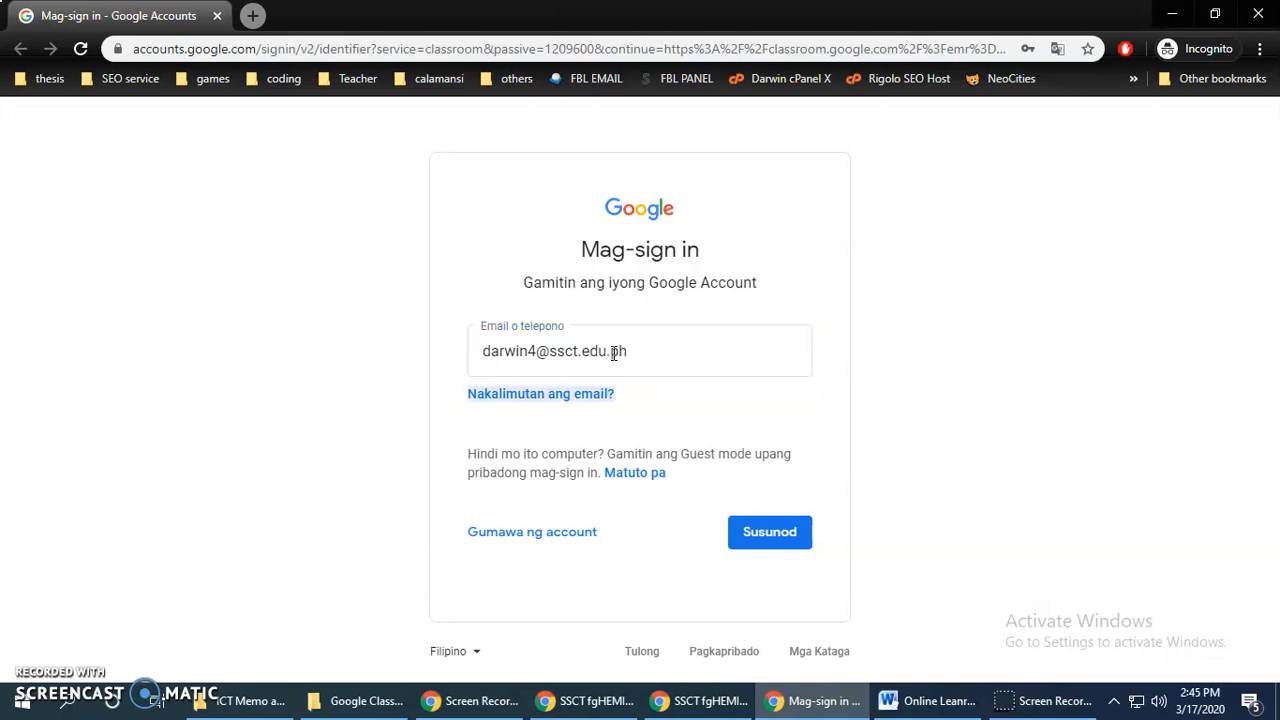
pyautogui.click(769, 531)
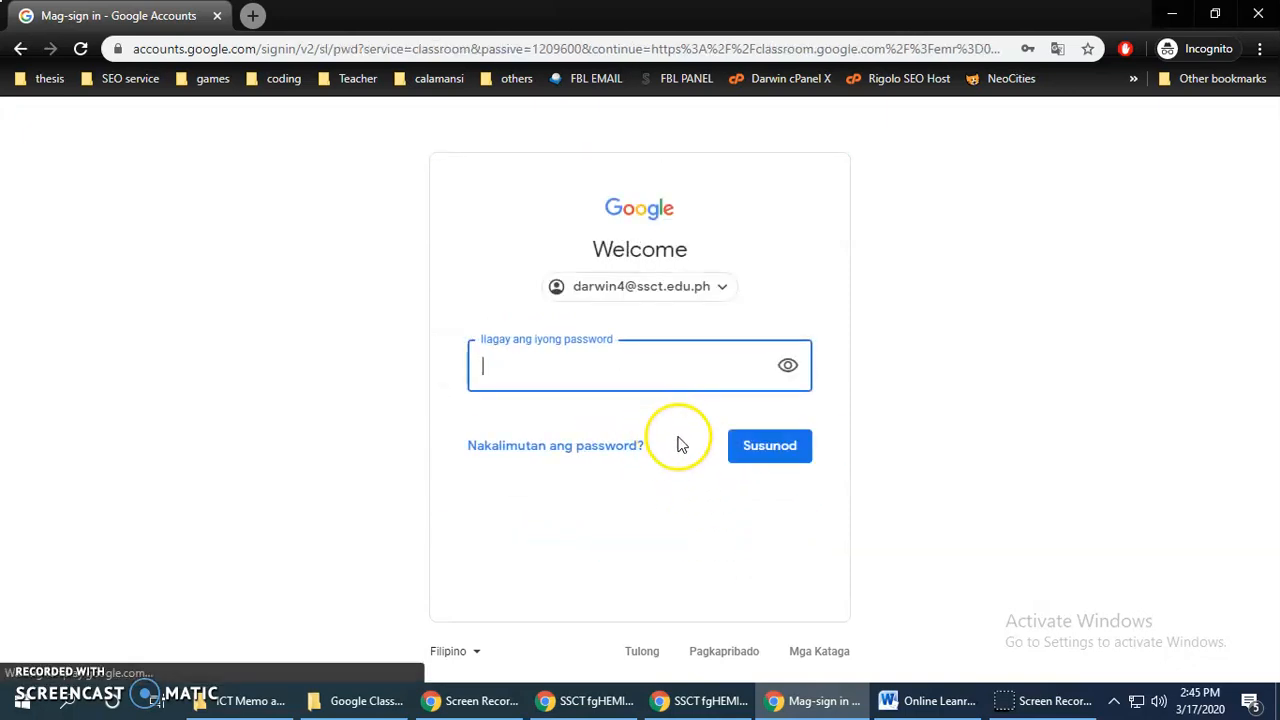
pyautogui.click(620, 365)
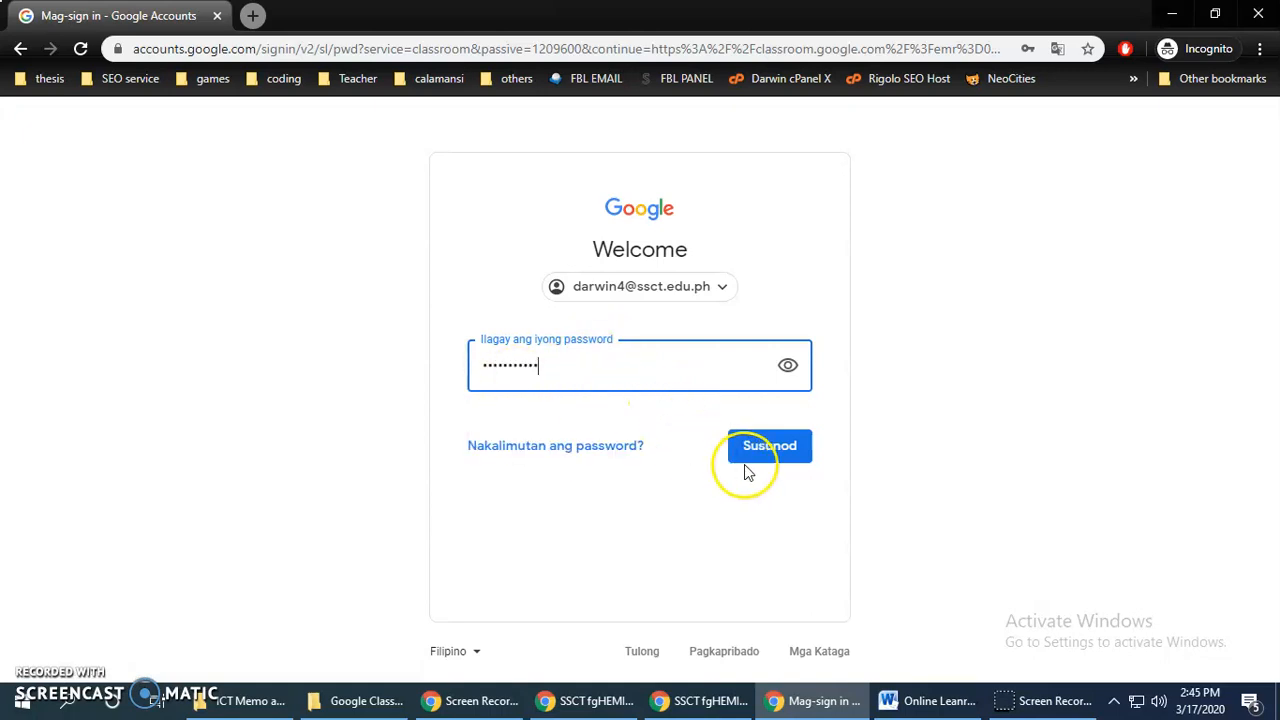
pyautogui.click(769, 445)
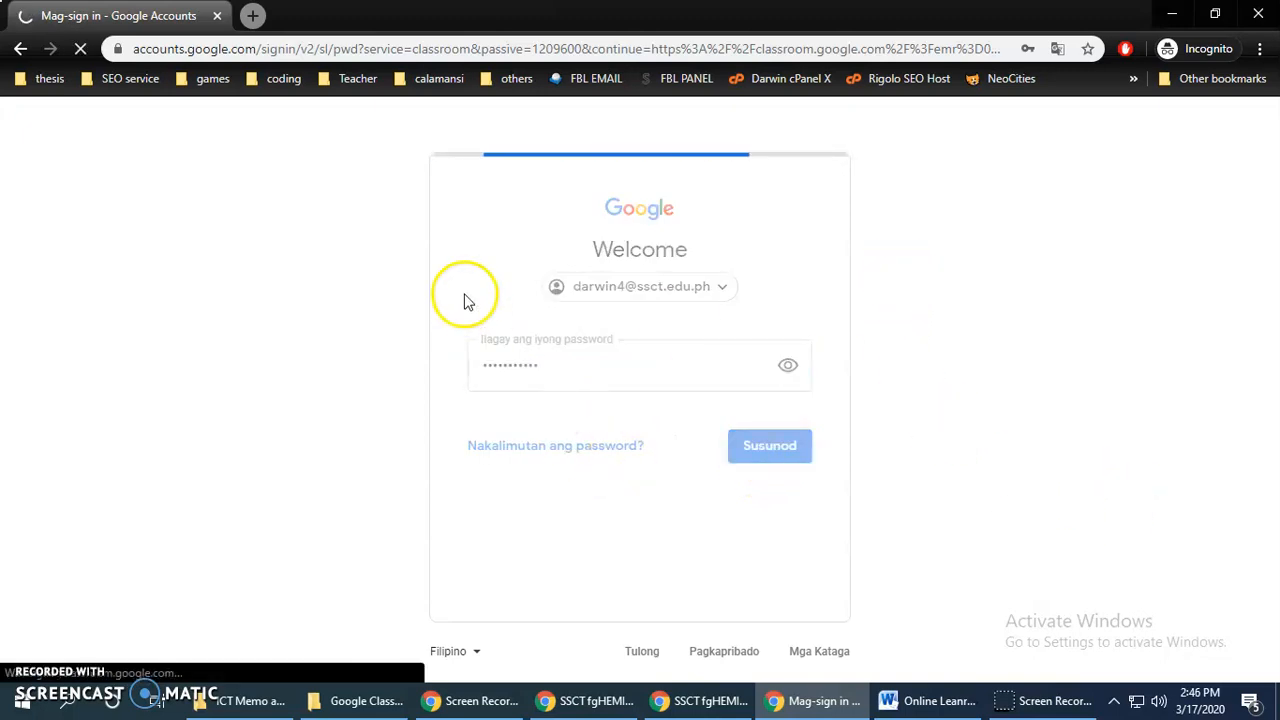
pyautogui.click(769, 445)
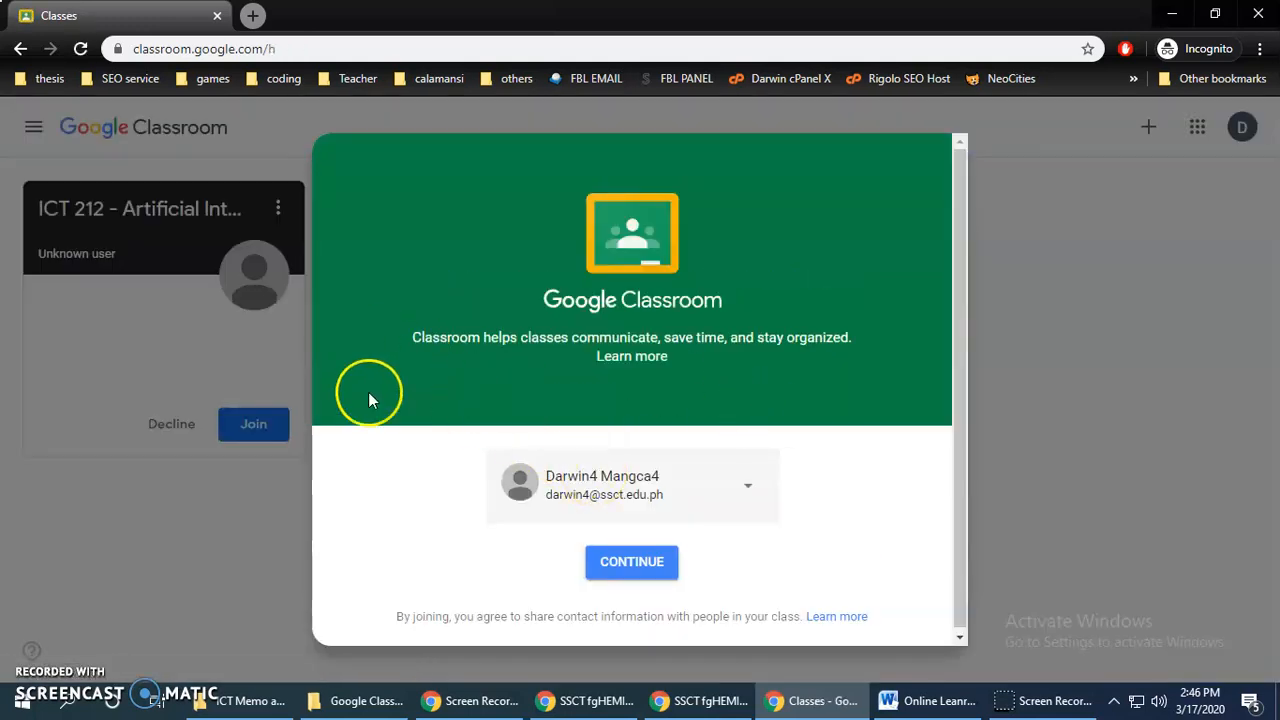
pyautogui.moveTo(465, 233)
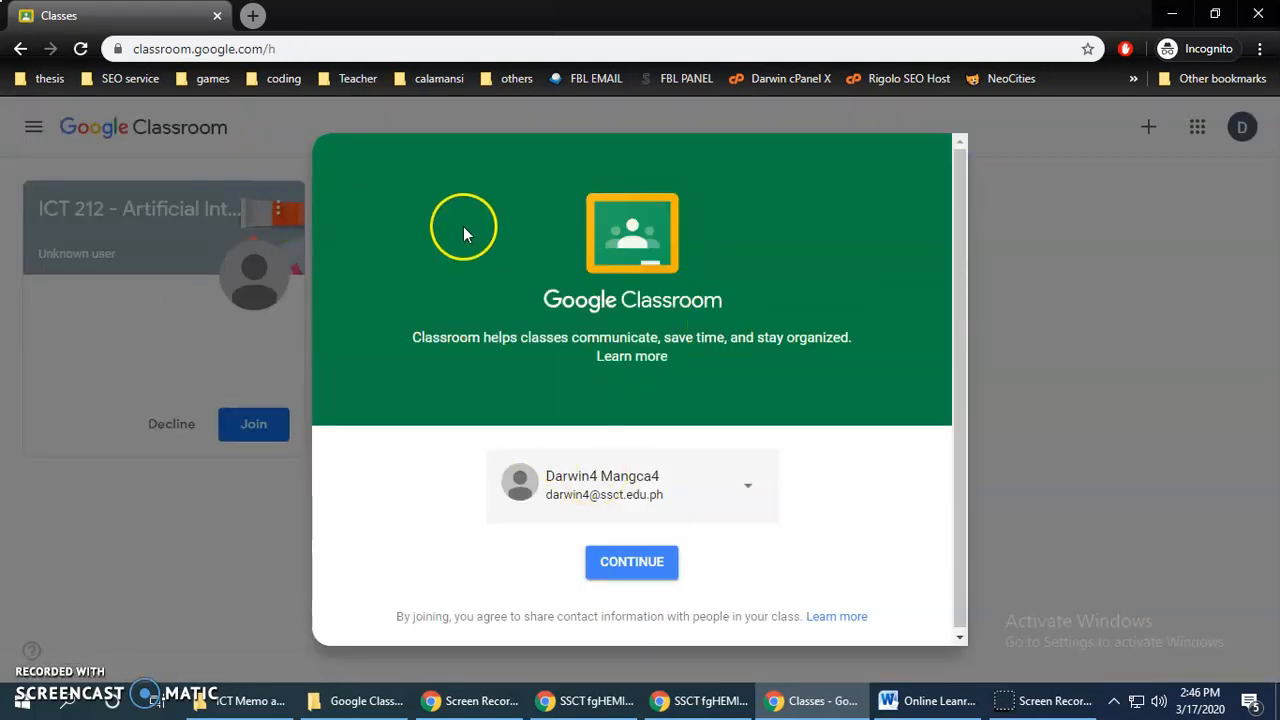
pyautogui.moveTo(520, 345)
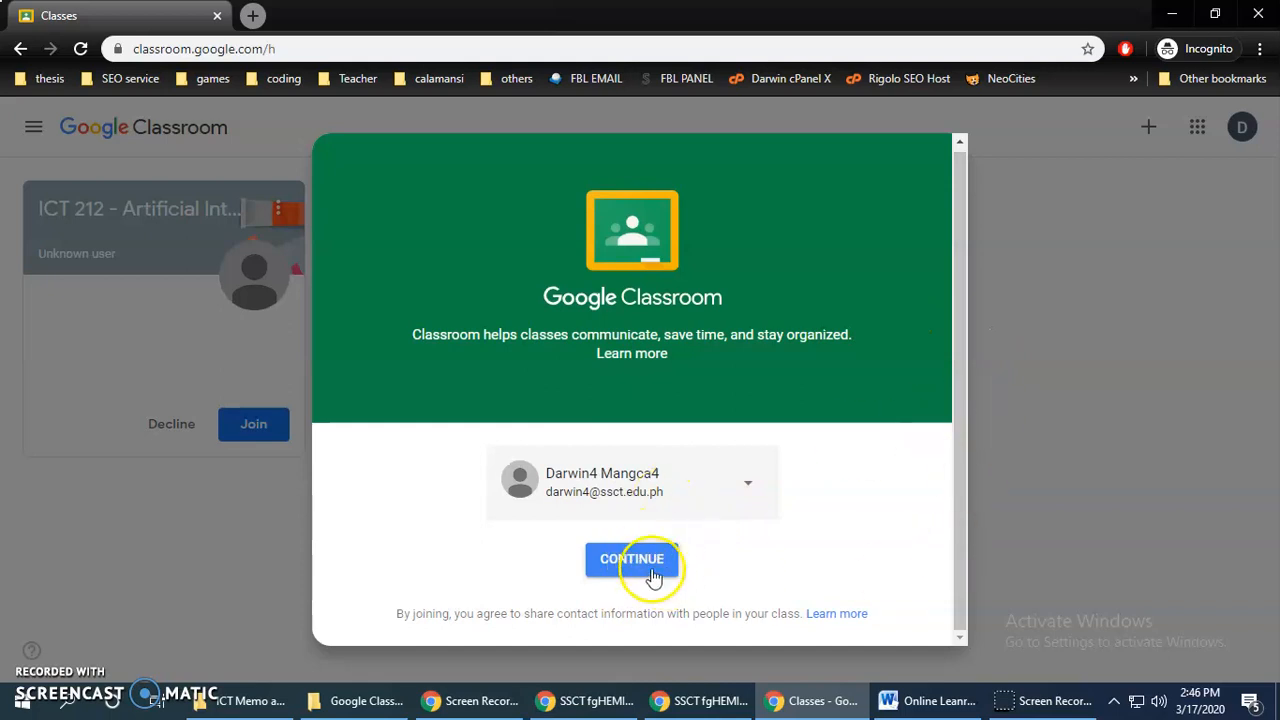
# Continue into Classroom with the signed-in school account.
pyautogui.click(631, 558)
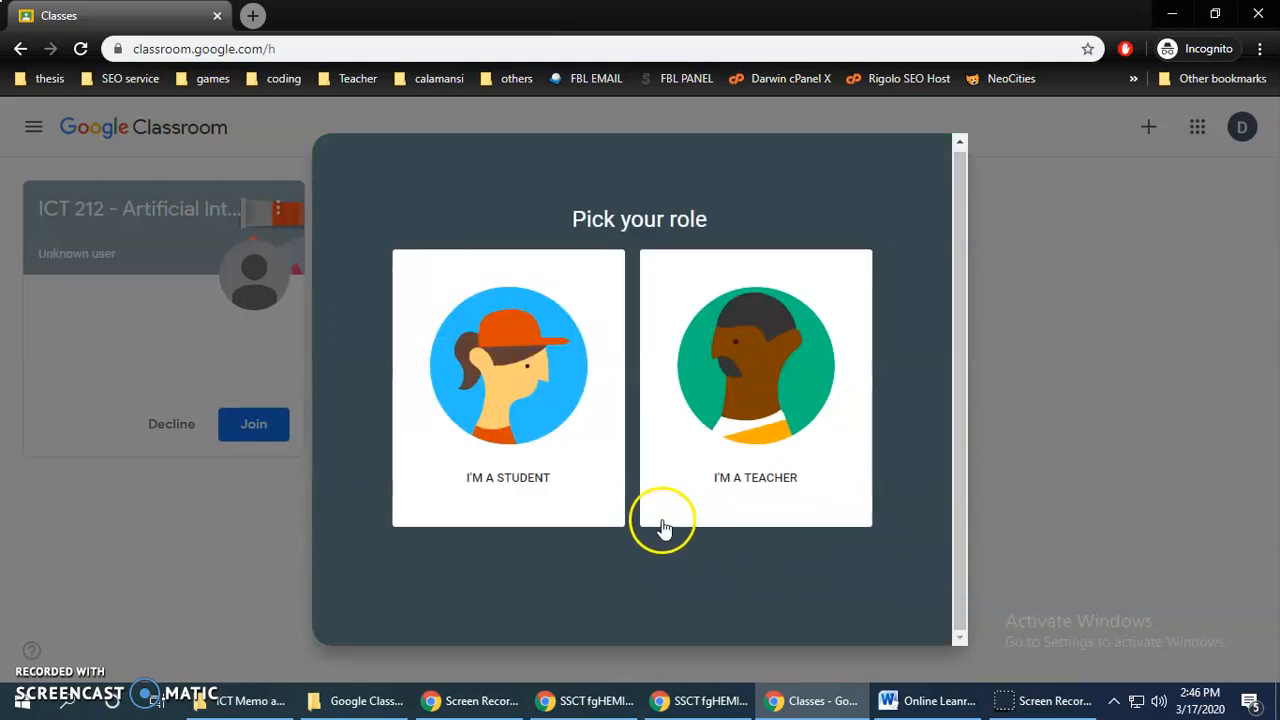
pyautogui.moveTo(525, 548)
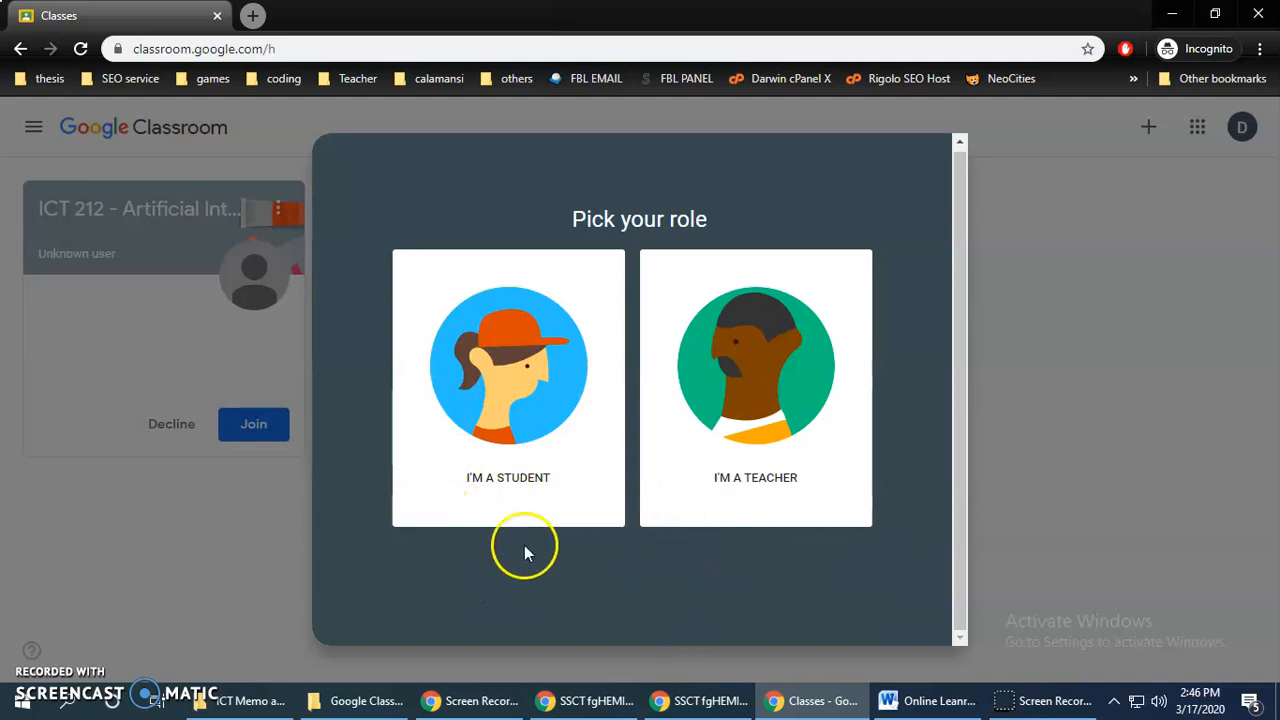
pyautogui.moveTo(583, 608)
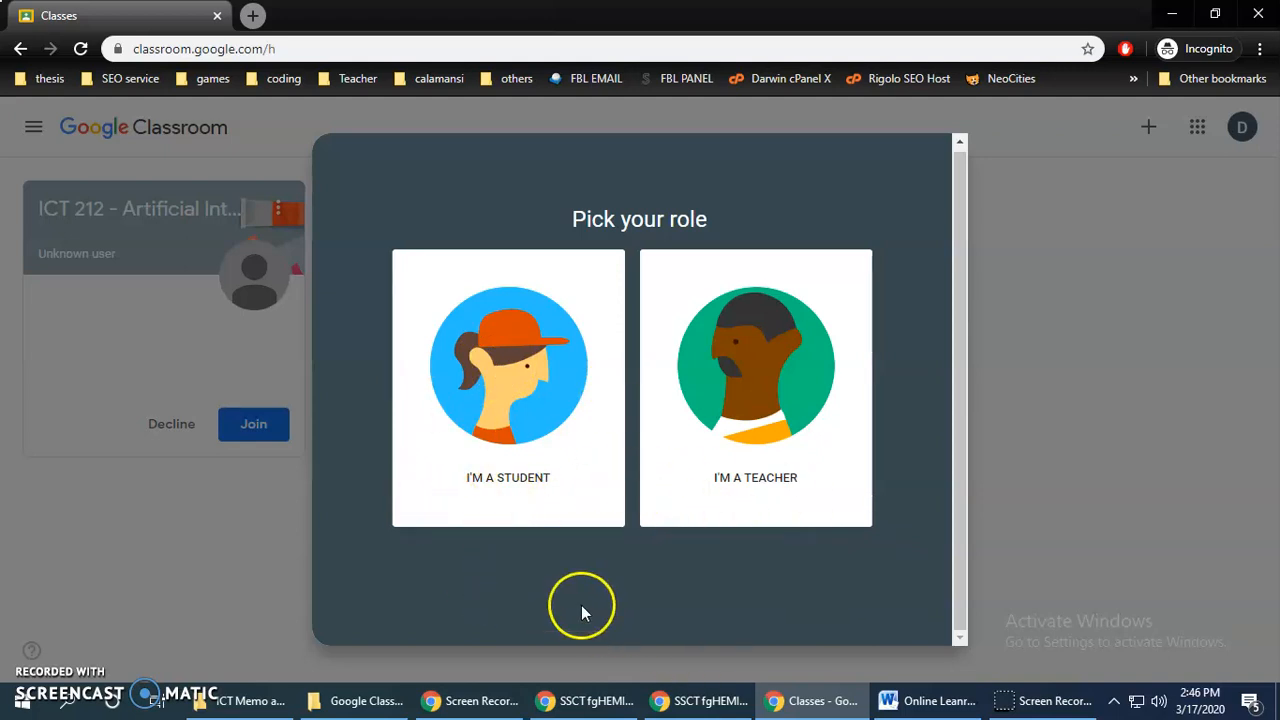
pyautogui.moveTo(820, 603)
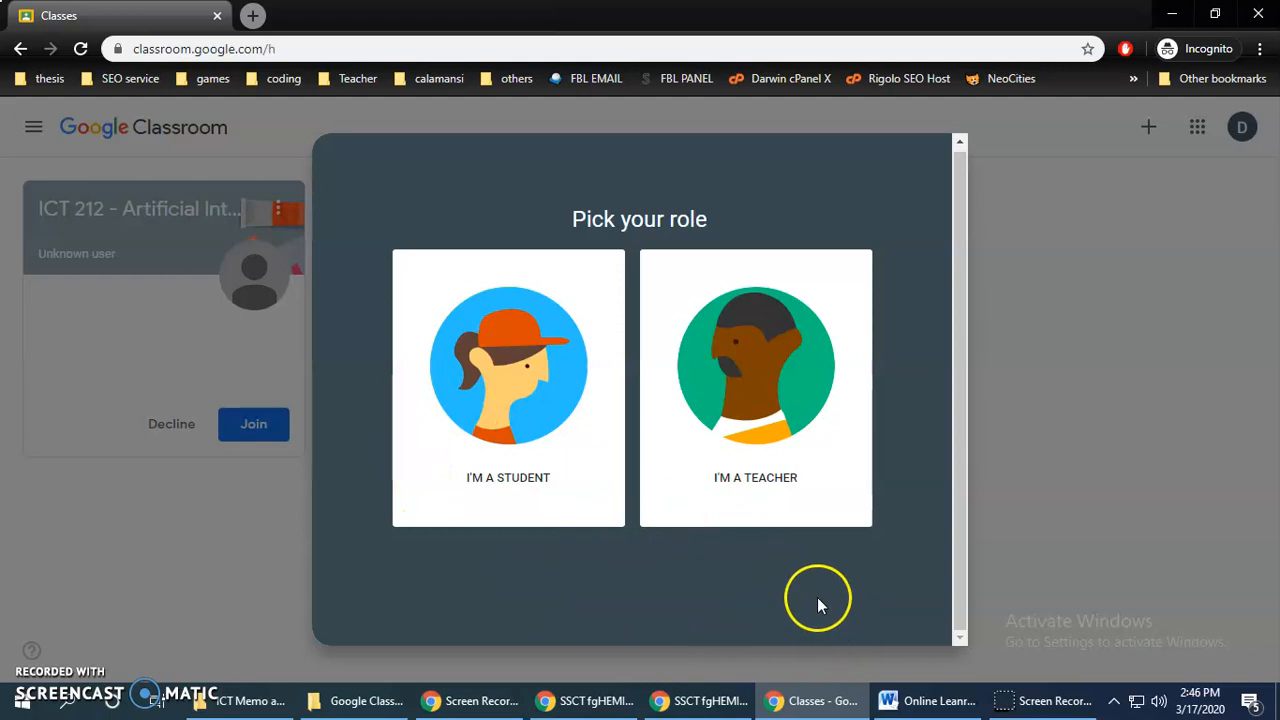
pyautogui.moveTo(530, 558)
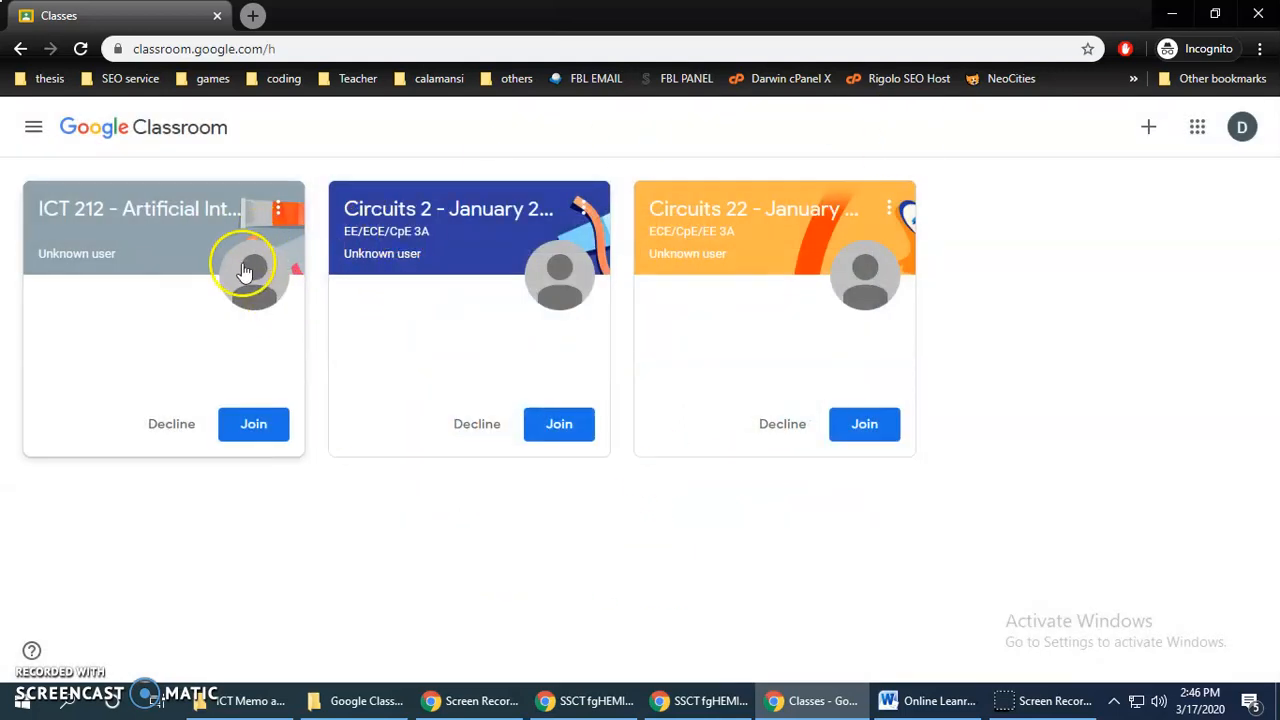
pyautogui.moveTo(287, 510)
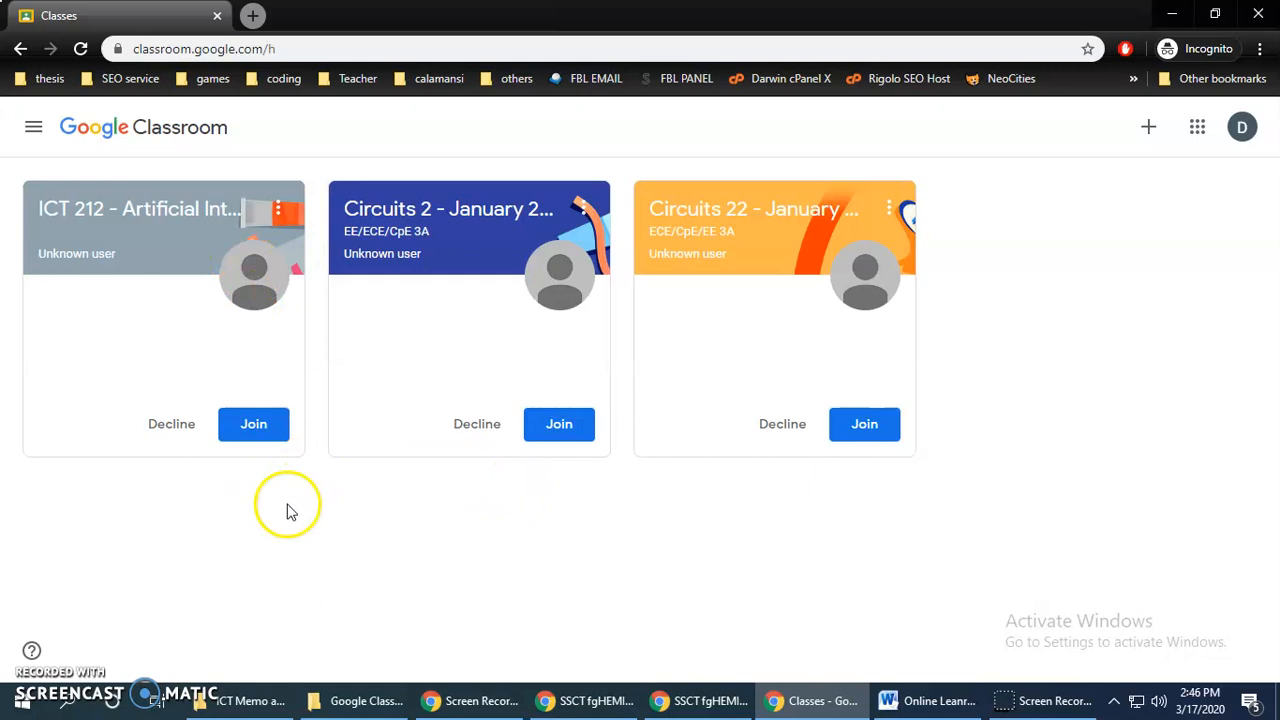
pyautogui.moveTo(291, 489)
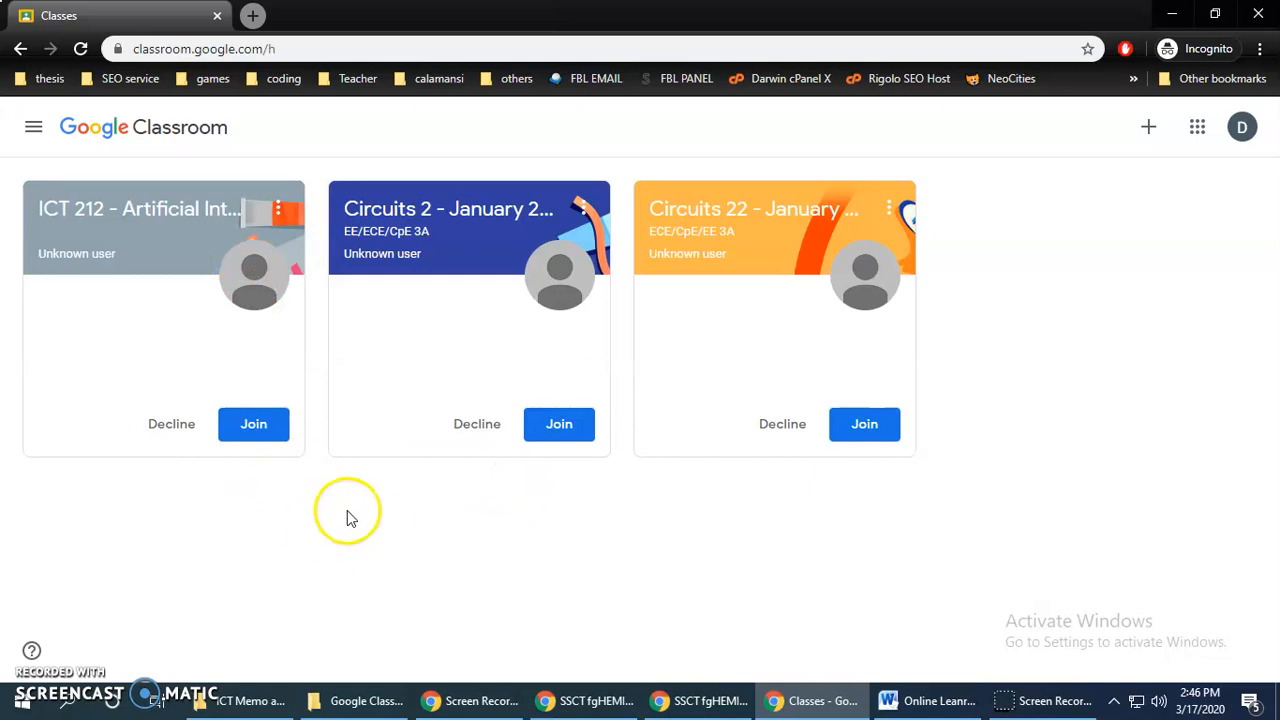
pyautogui.moveTo(342, 518)
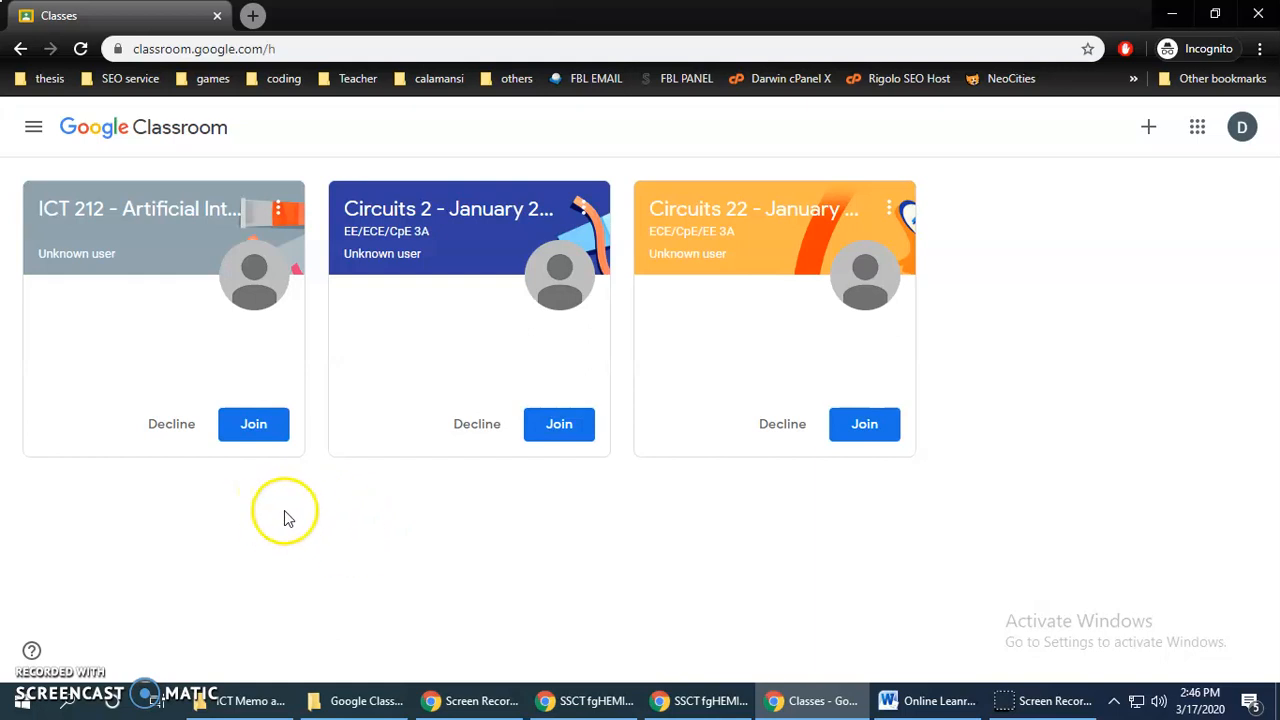
pyautogui.moveTo(138, 514)
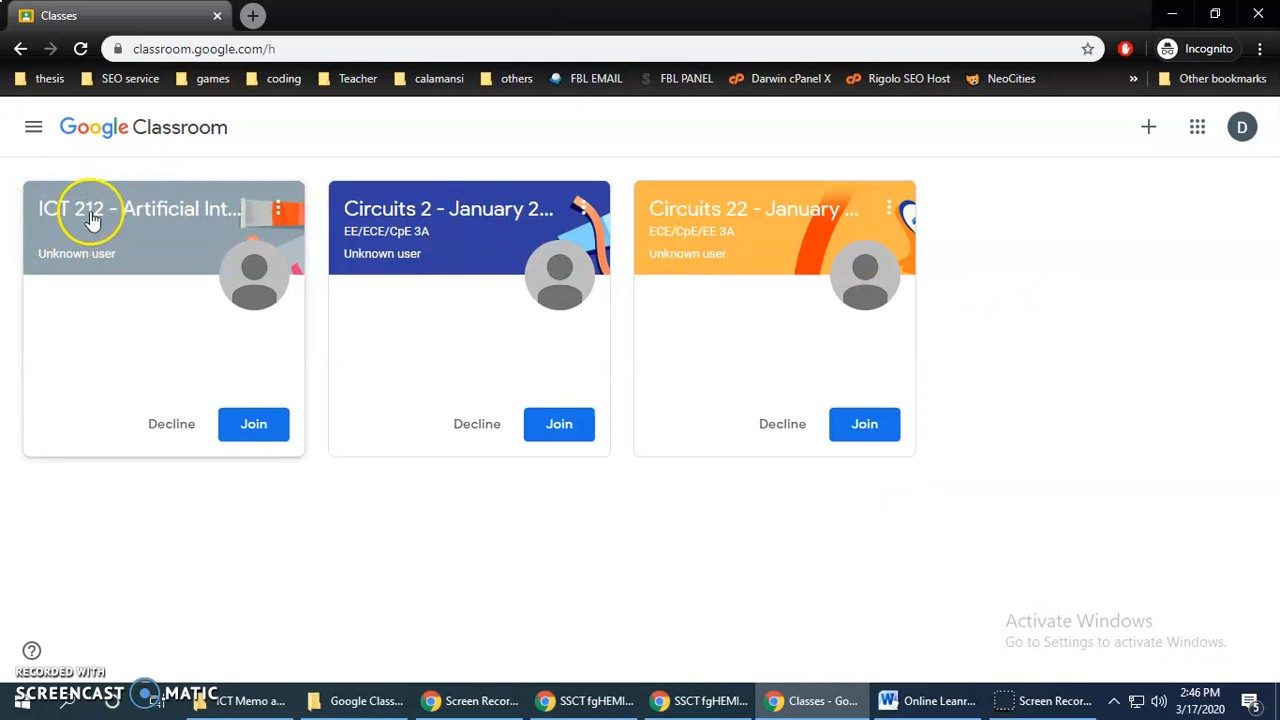
pyautogui.moveTo(957, 191)
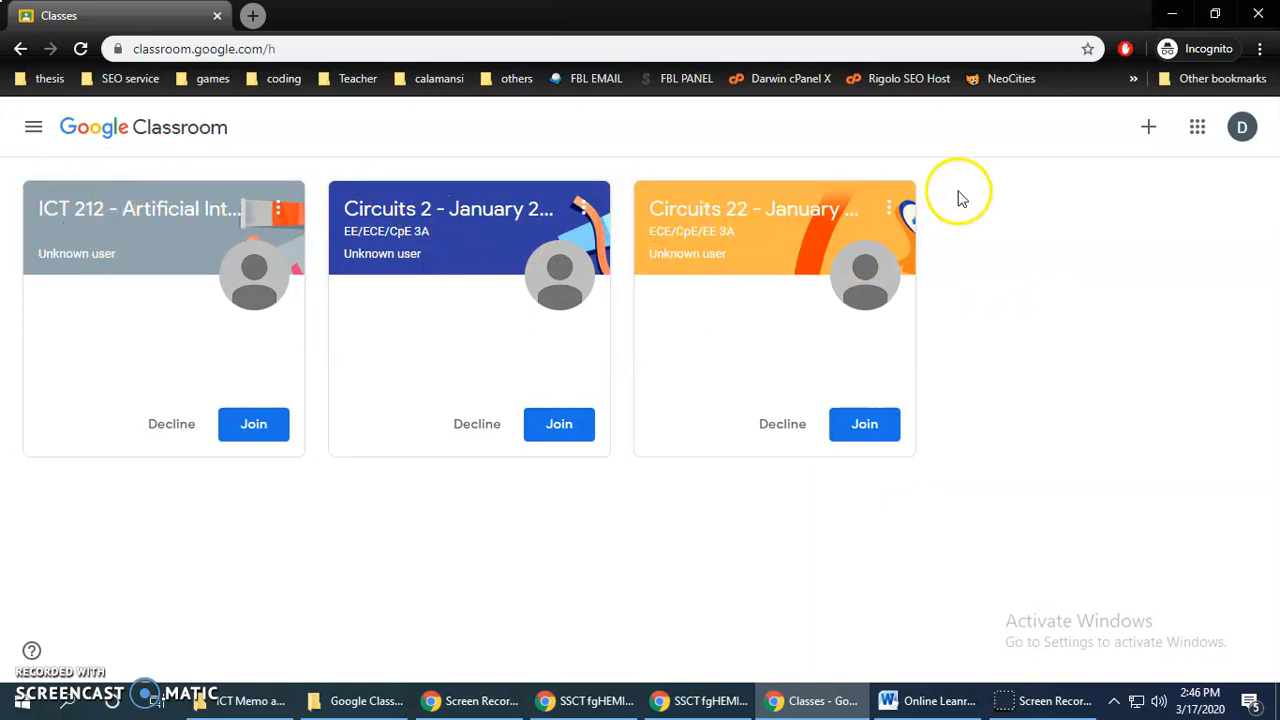
pyautogui.moveTo(92, 280)
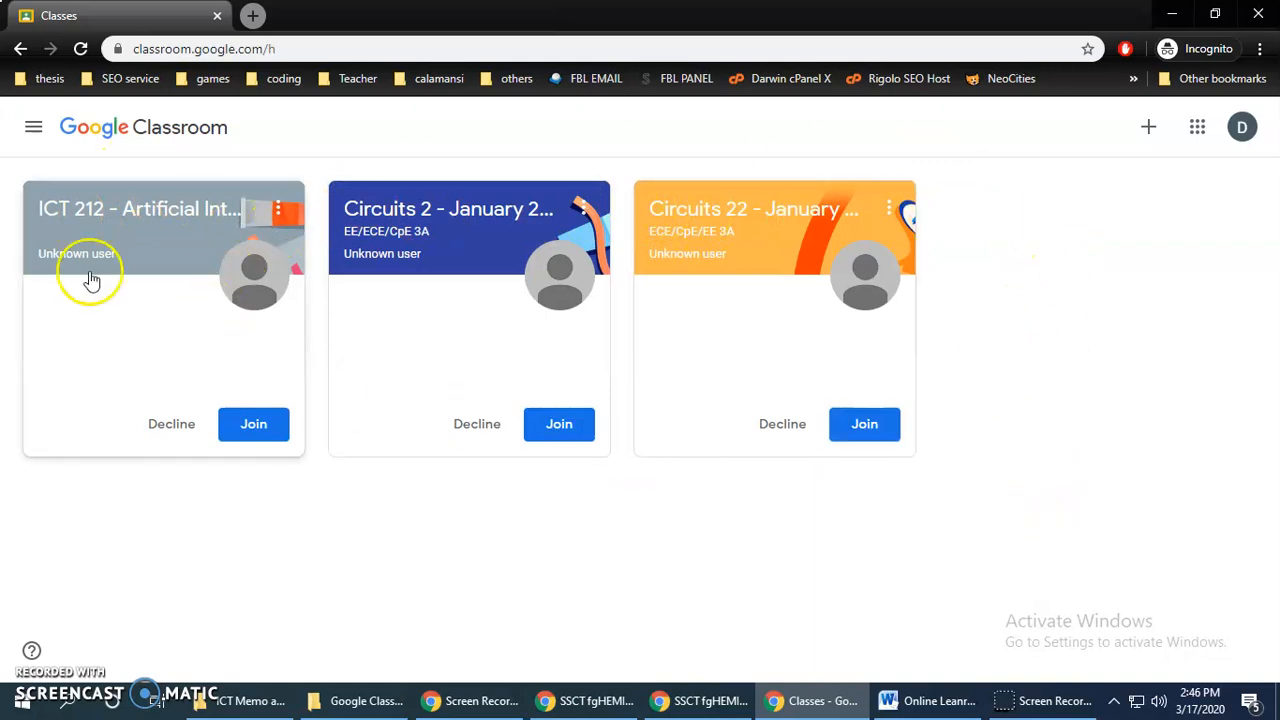
pyautogui.moveTo(433, 272)
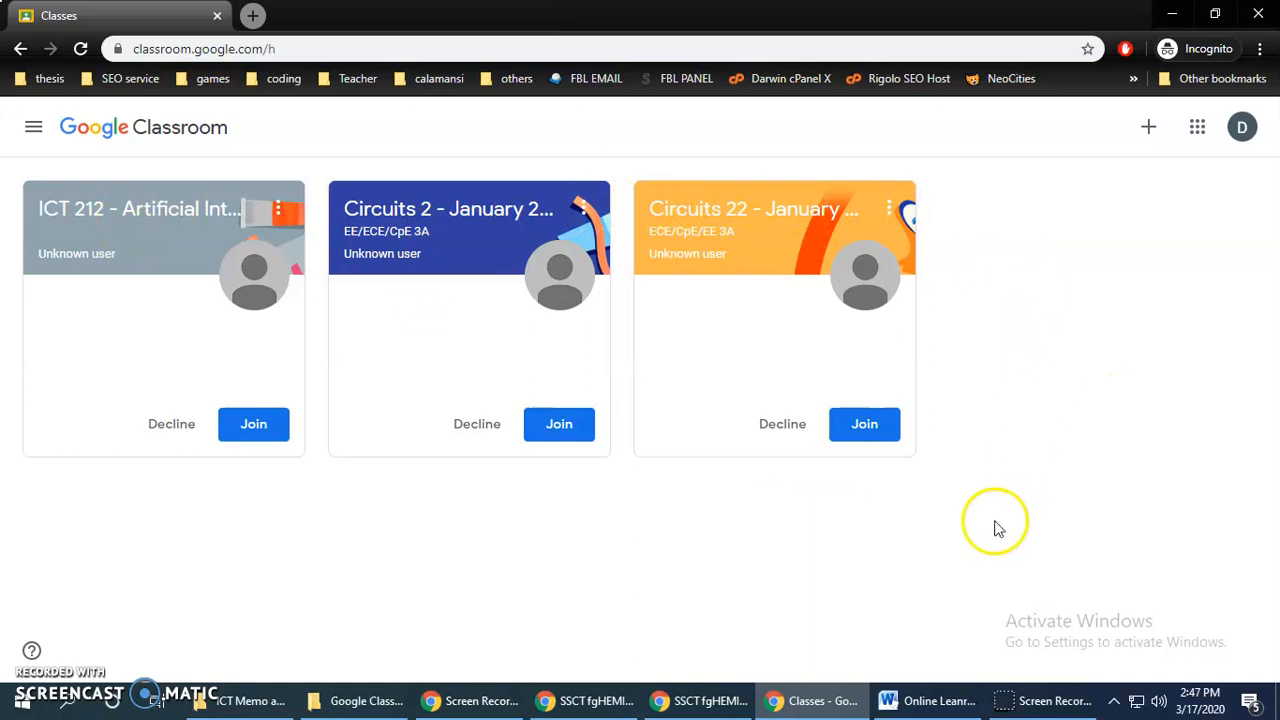
pyautogui.moveTo(218, 225)
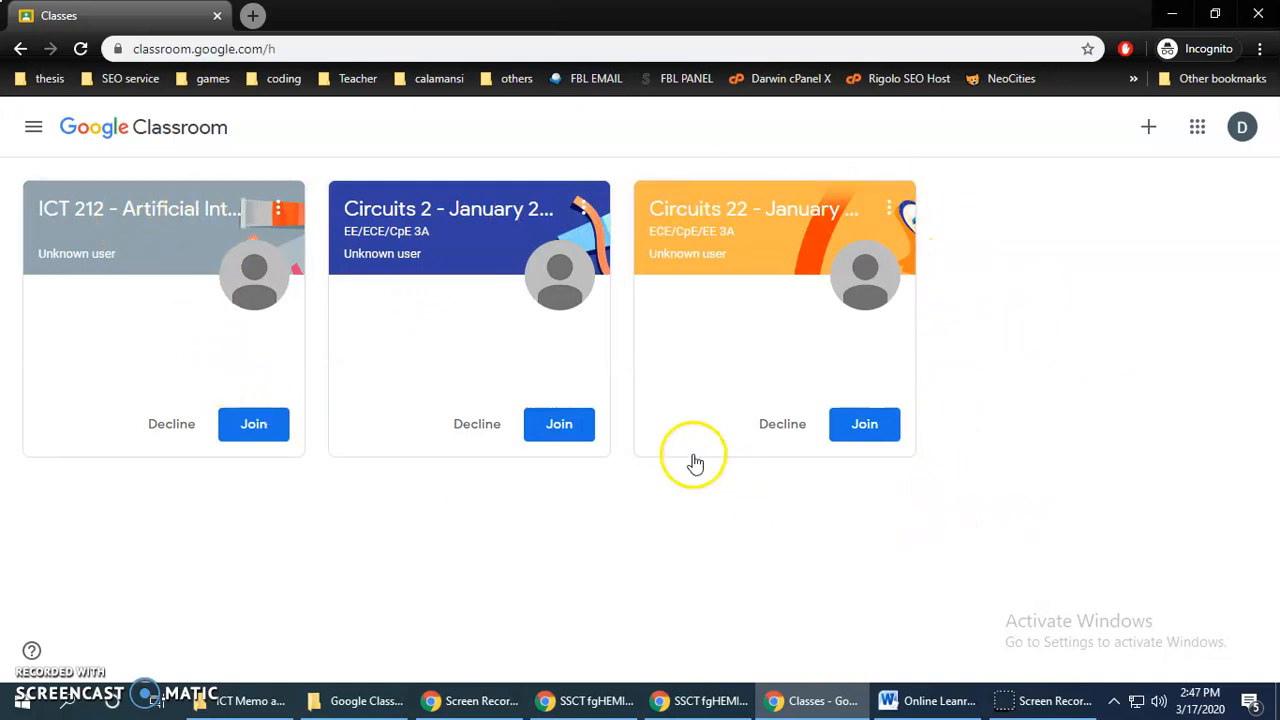
pyautogui.moveTo(445, 318)
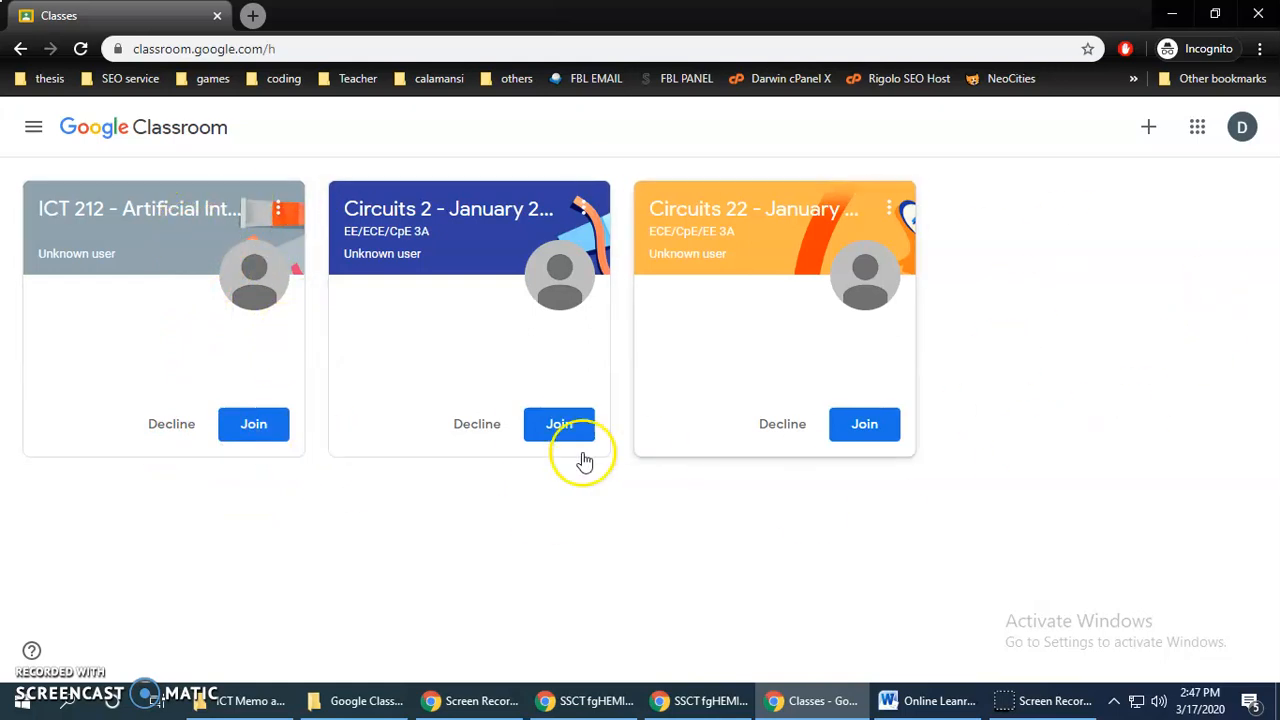
# Join ICT 212 - Artificial Intelligence (Jan 2020), then return to the Classes overview.
pyautogui.click(253, 423)
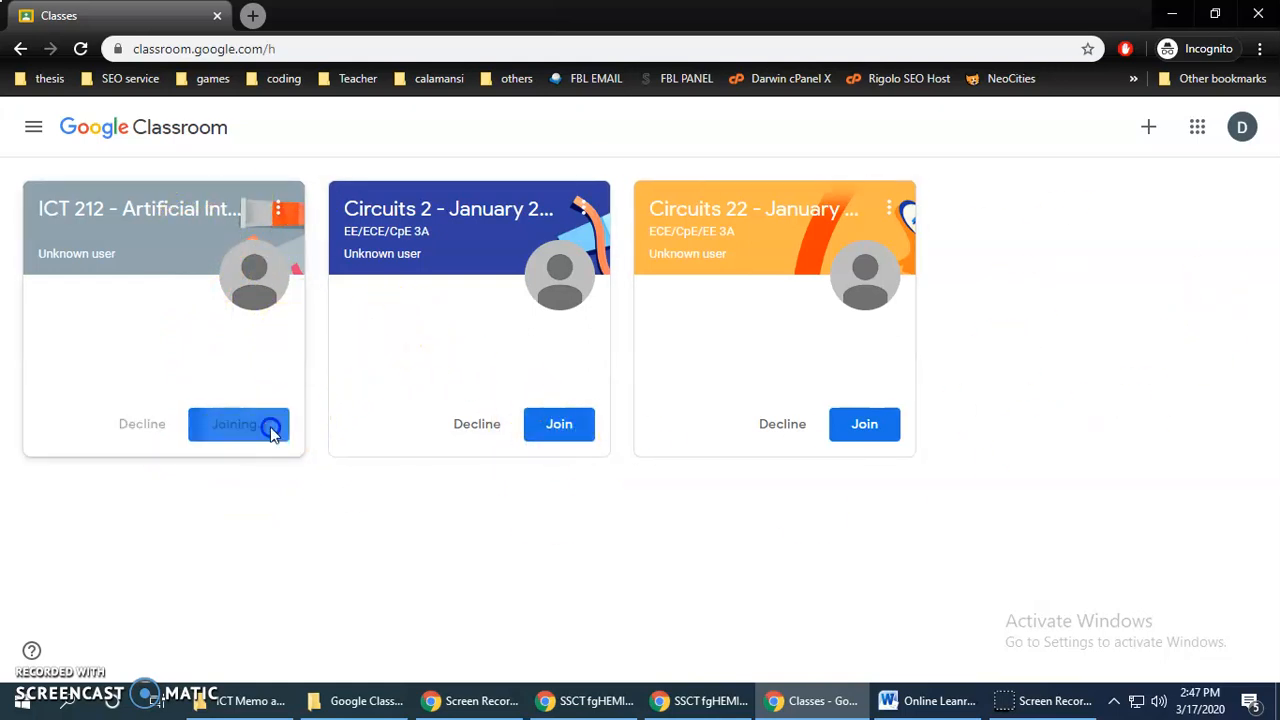
pyautogui.click(238, 424)
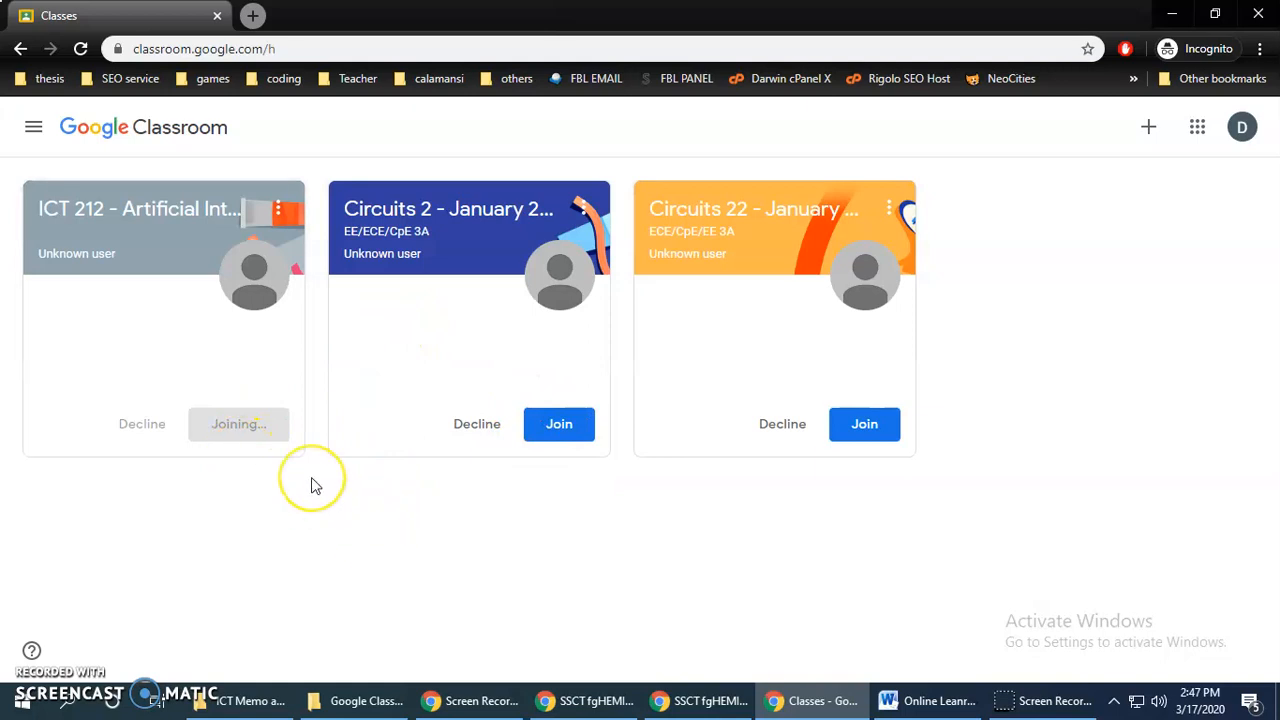
pyautogui.moveTo(378, 502)
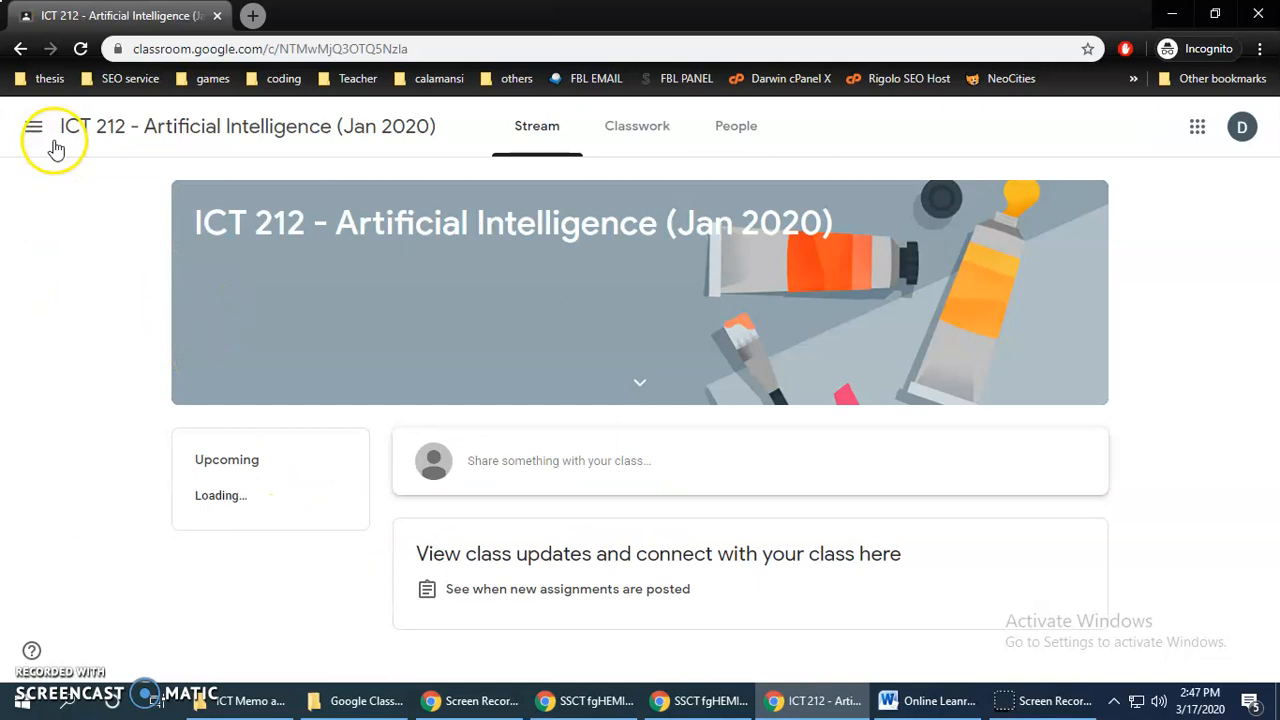
pyautogui.click(34, 126)
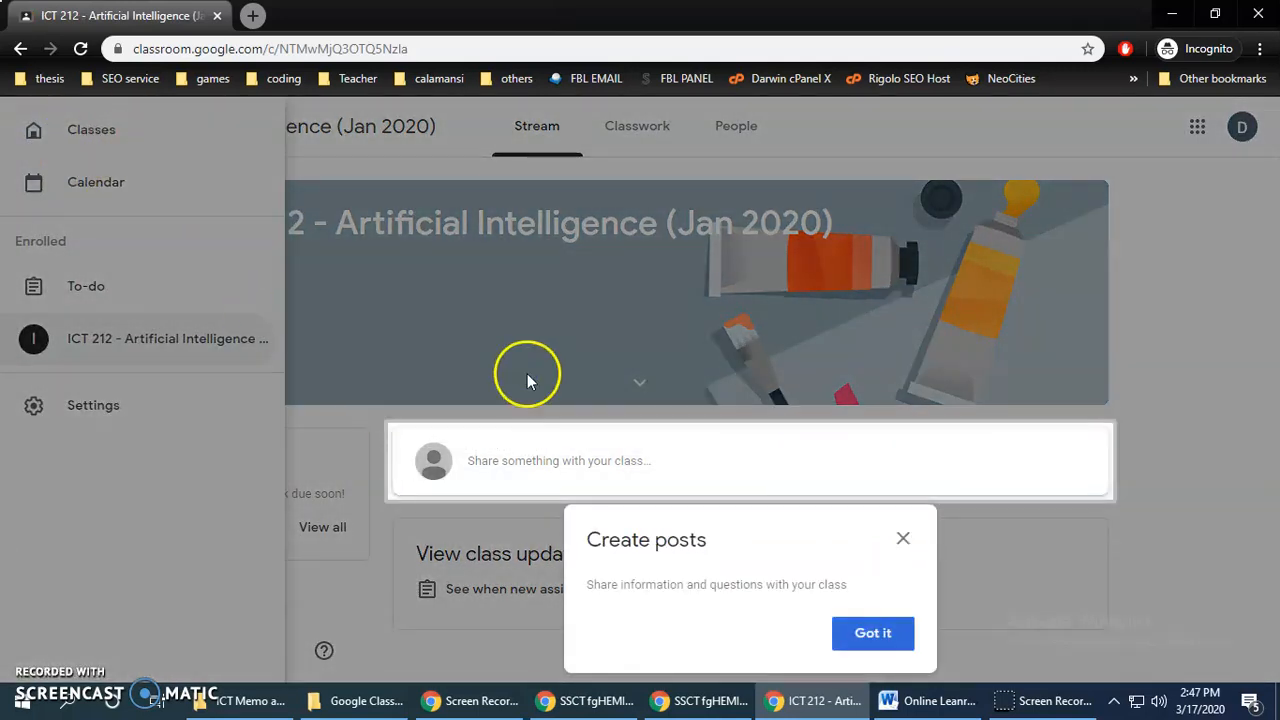
pyautogui.click(871, 632)
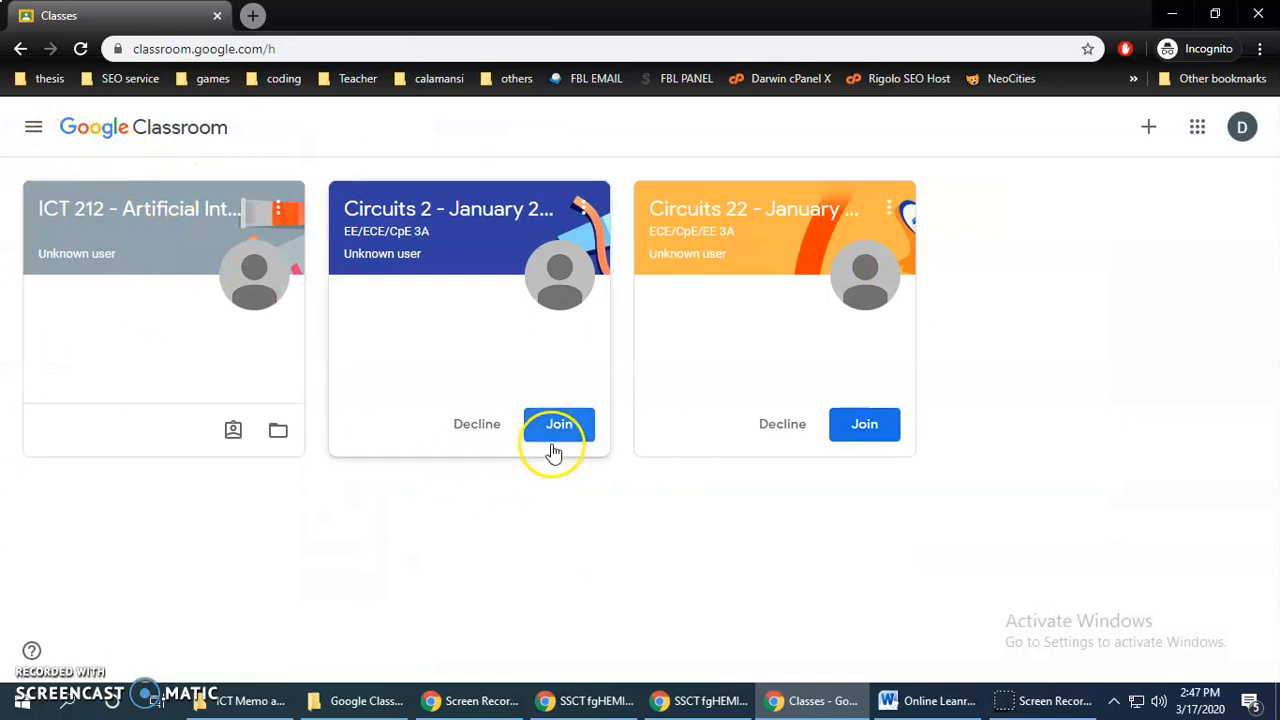
# Join Circuits 2 - January 2020, then return to the Classes overview.
pyautogui.click(559, 424)
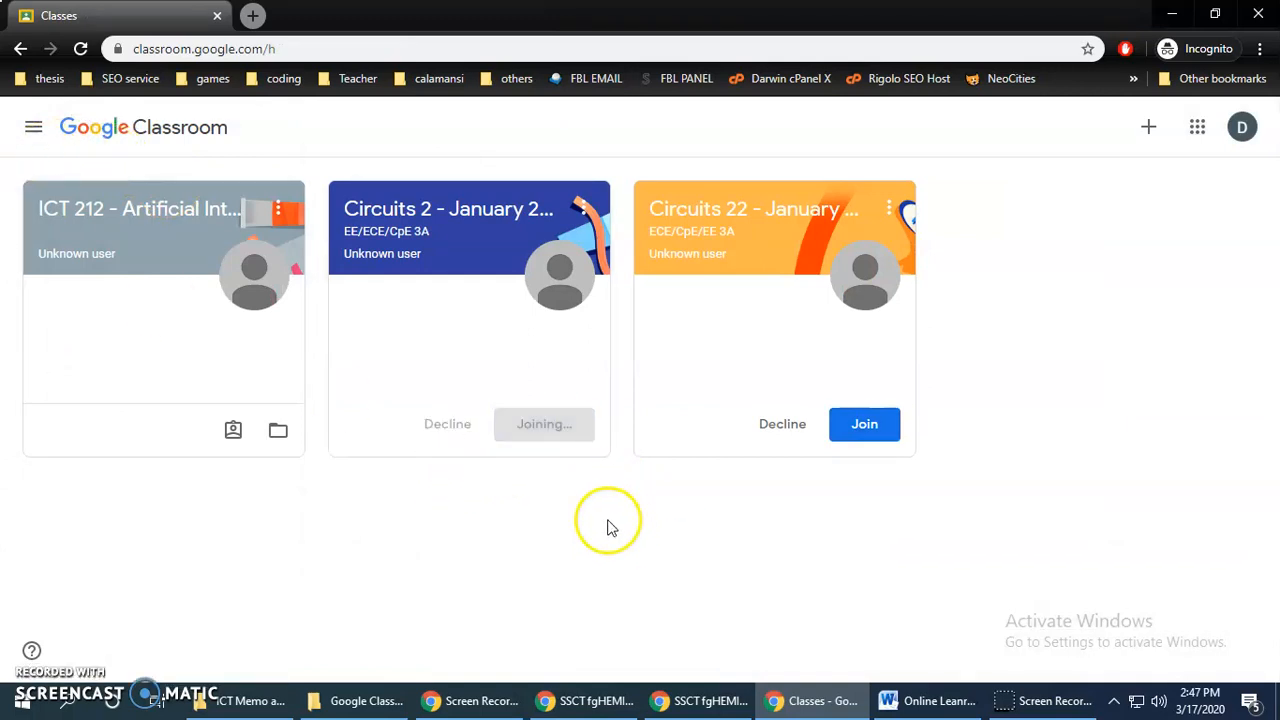
pyautogui.moveTo(945, 485)
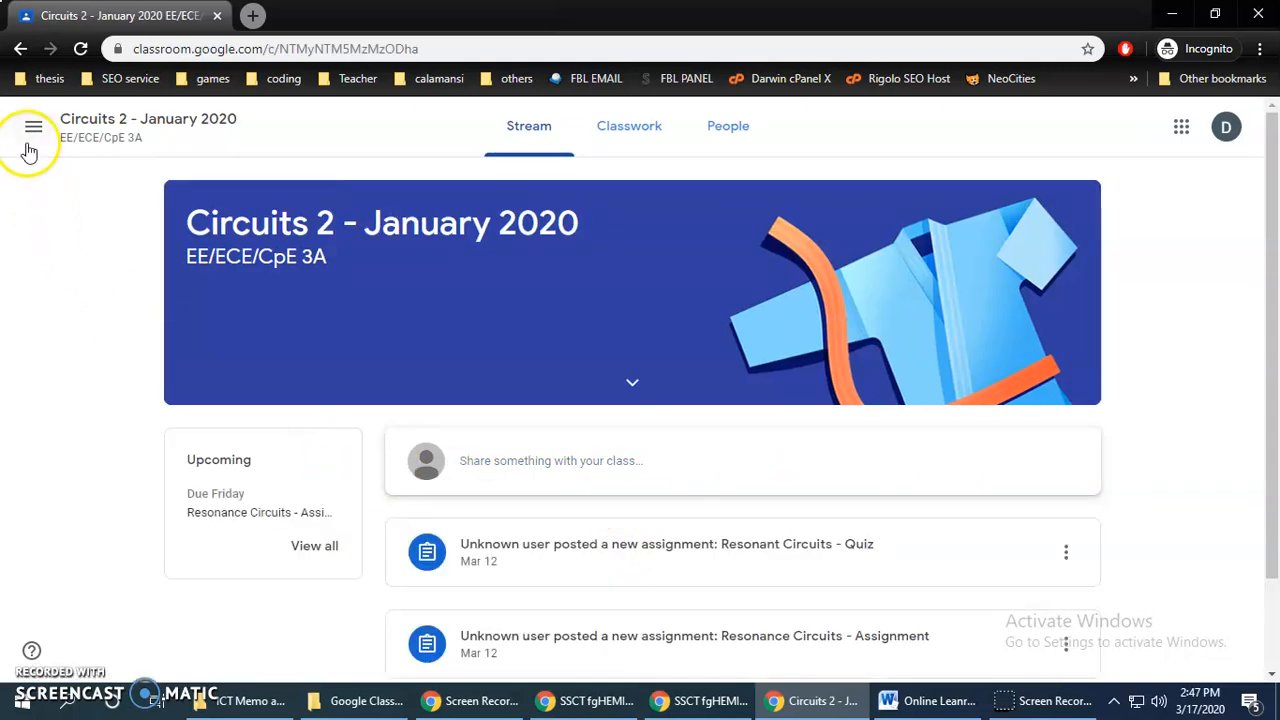
pyautogui.click(33, 126)
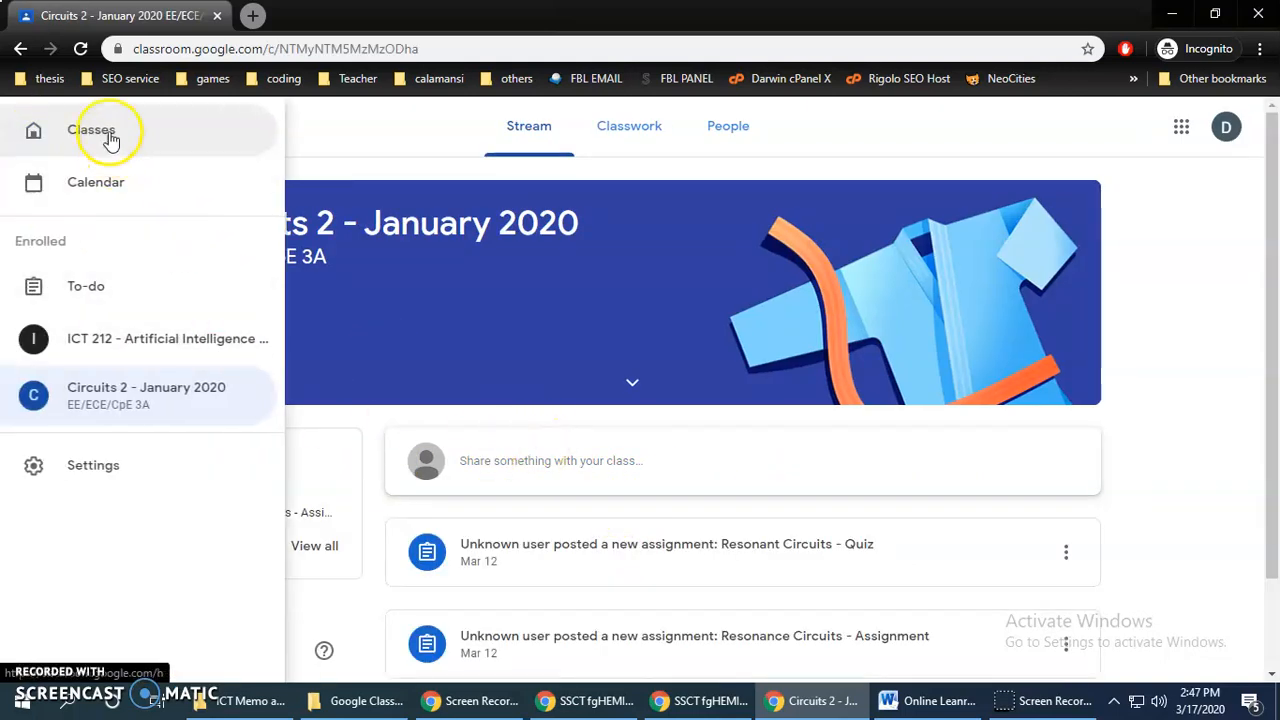
pyautogui.click(91, 129)
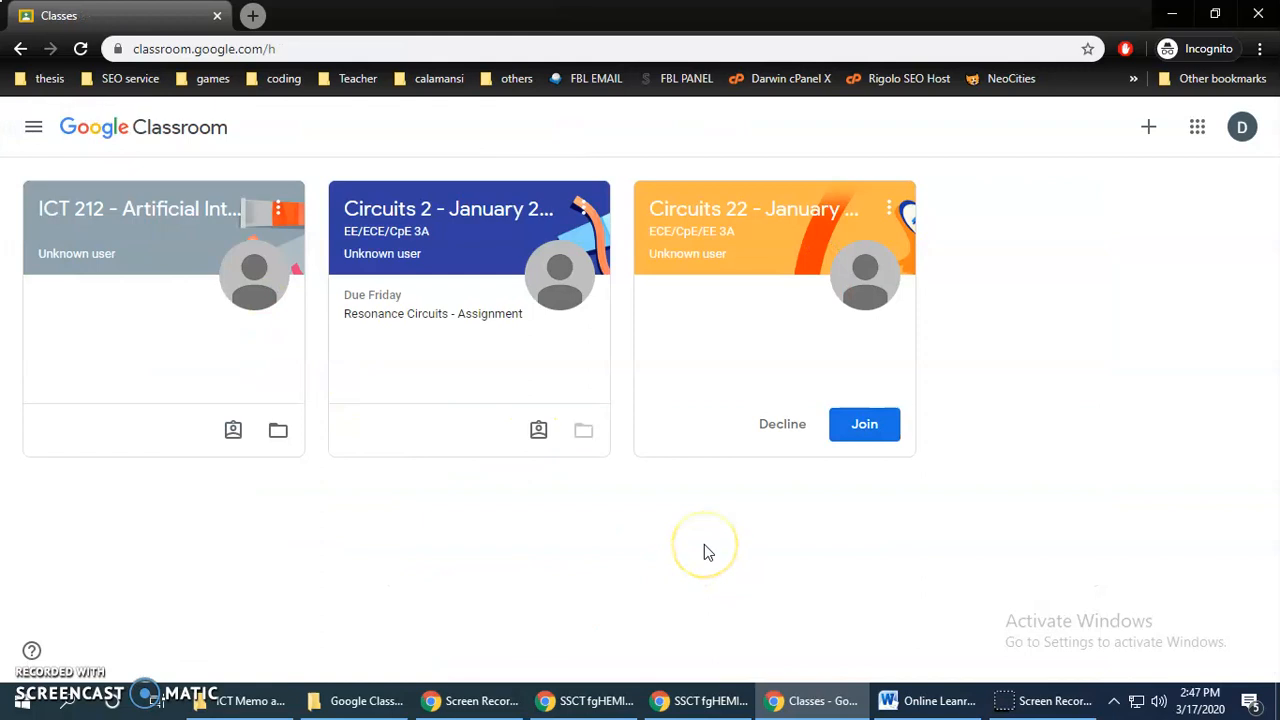
pyautogui.moveTo(545, 547)
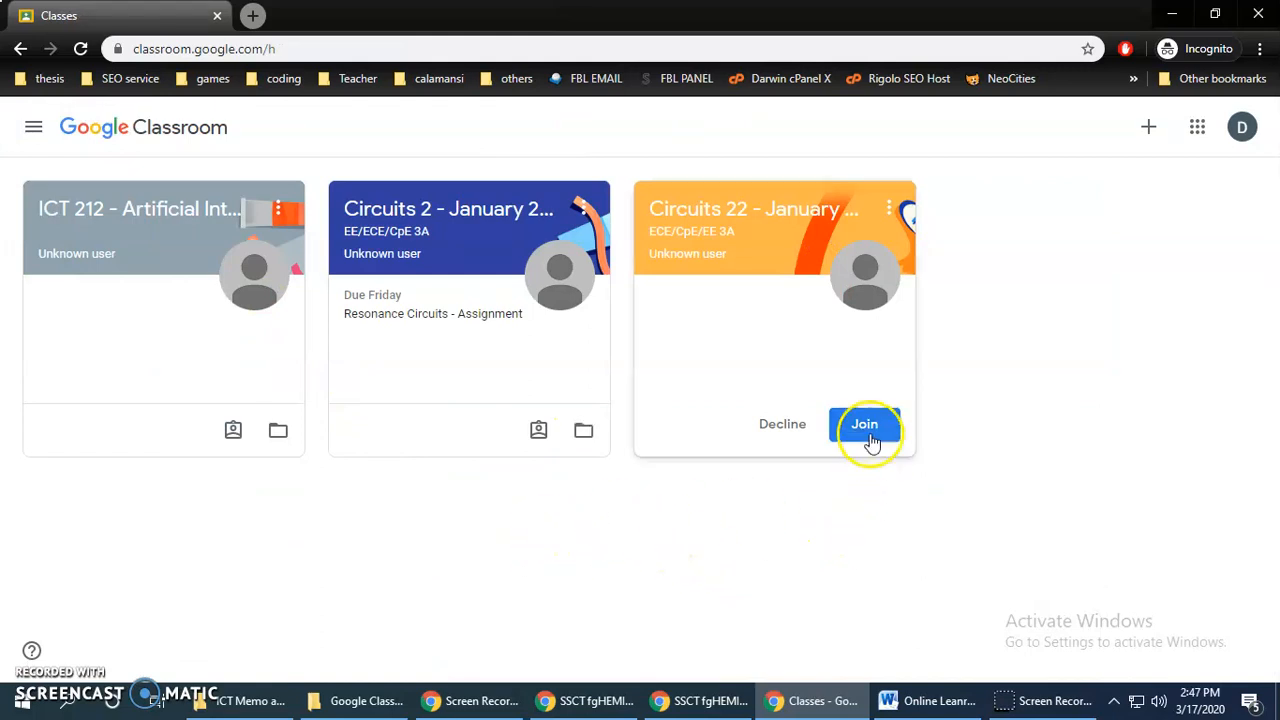
# Join Circuits 22 - January 2020, then return to the Classes overview.
pyautogui.click(864, 424)
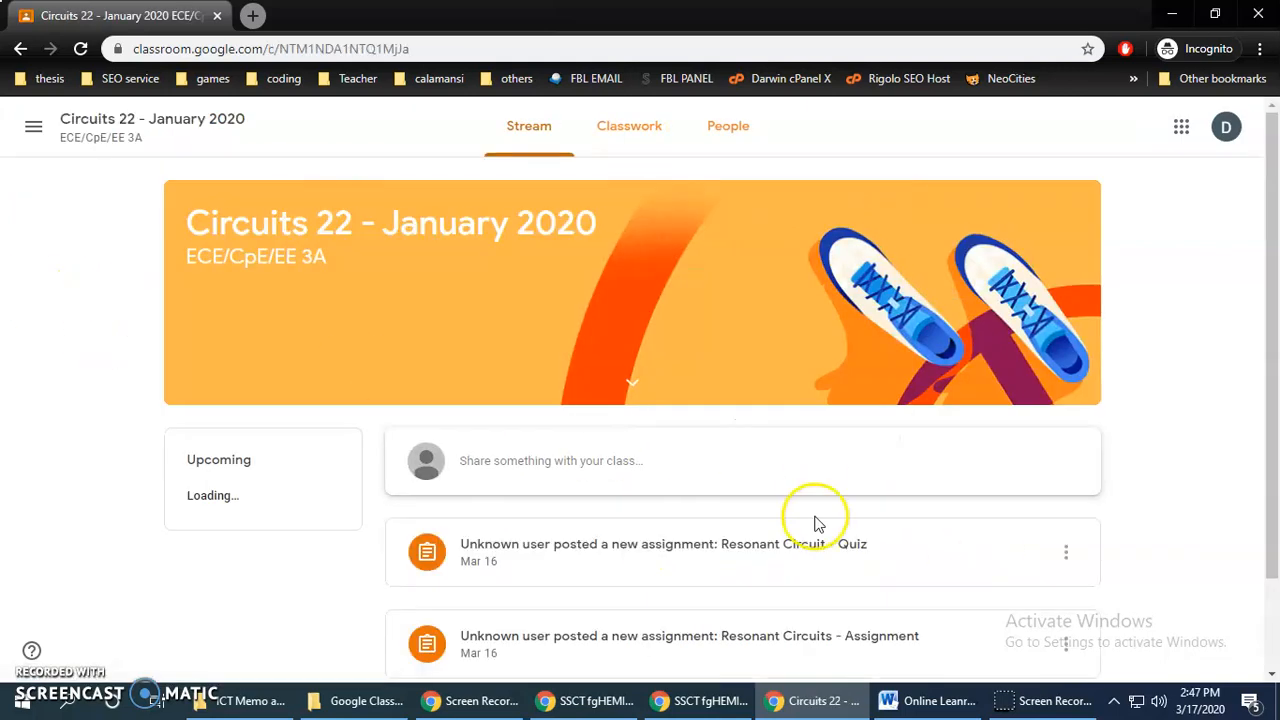
pyautogui.click(33, 126)
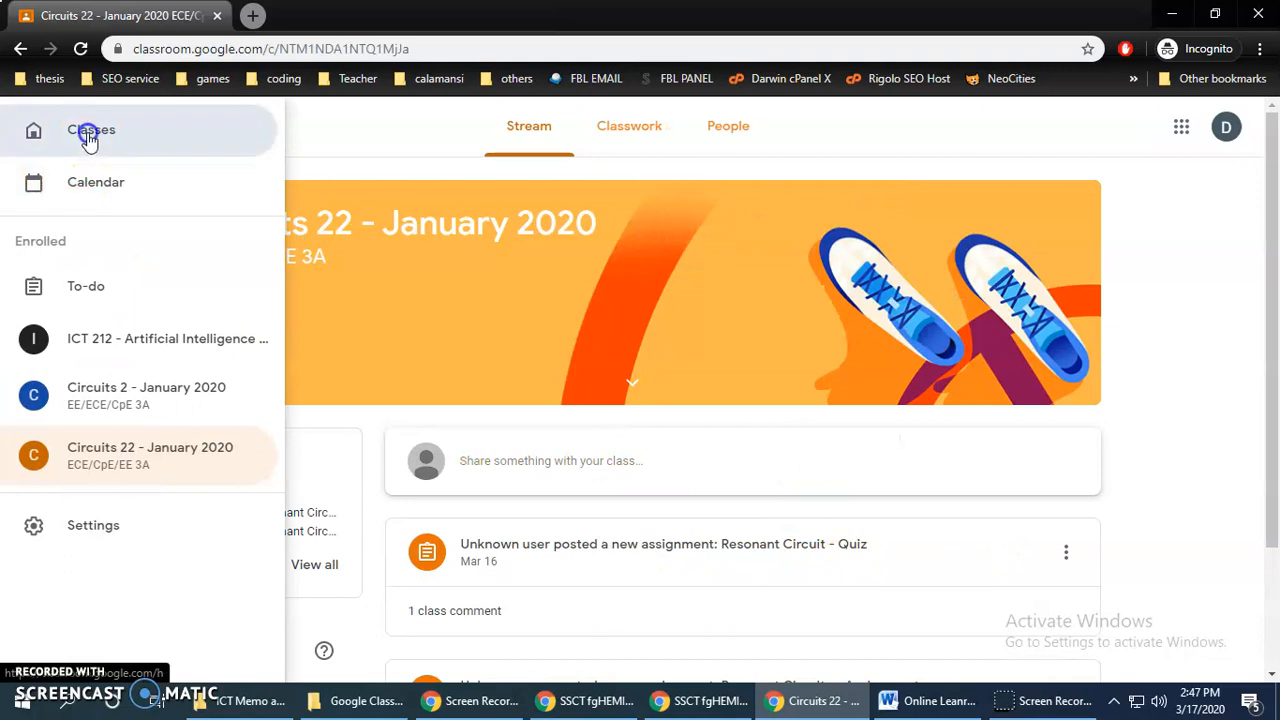
pyautogui.click(91, 130)
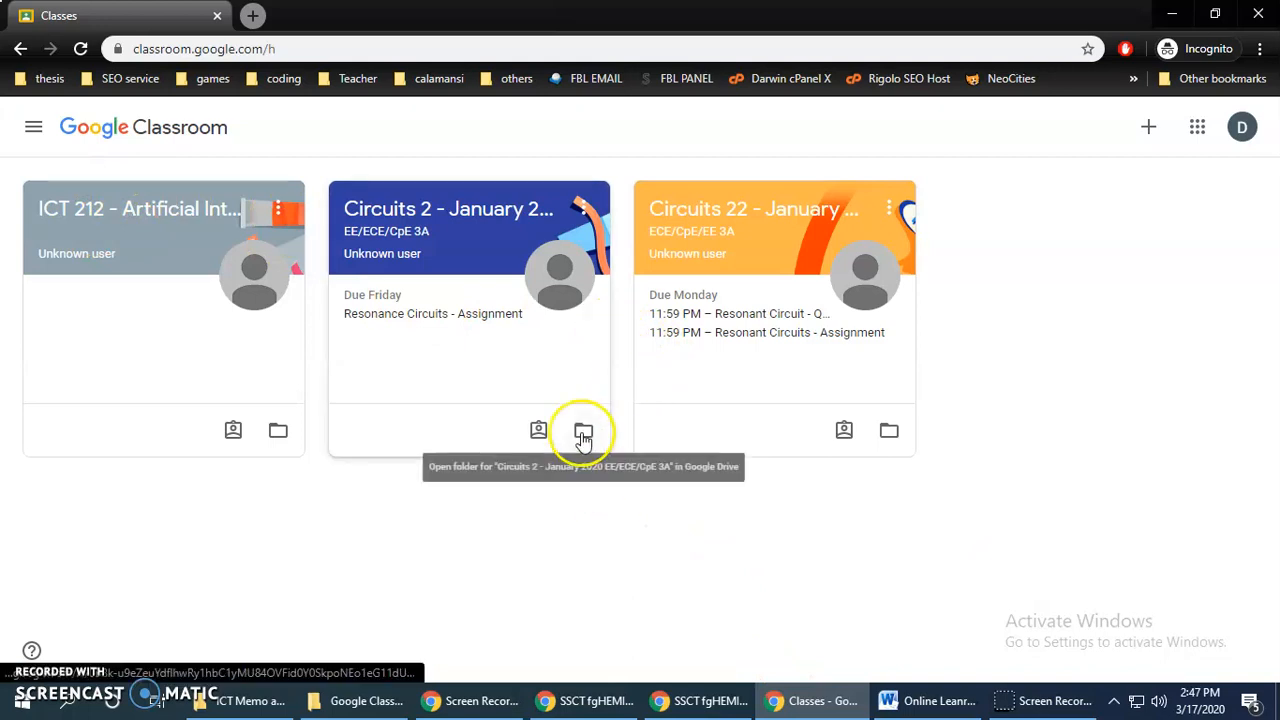
pyautogui.moveTo(428, 393)
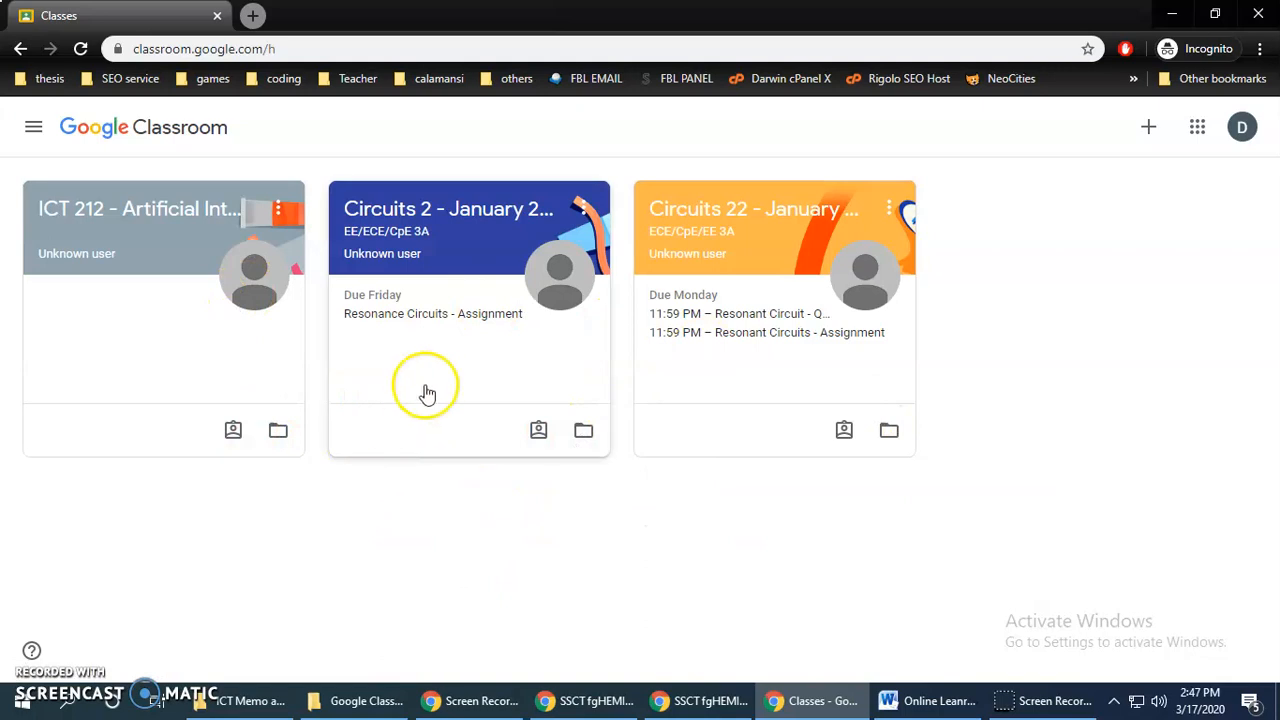
pyautogui.moveTo(678, 563)
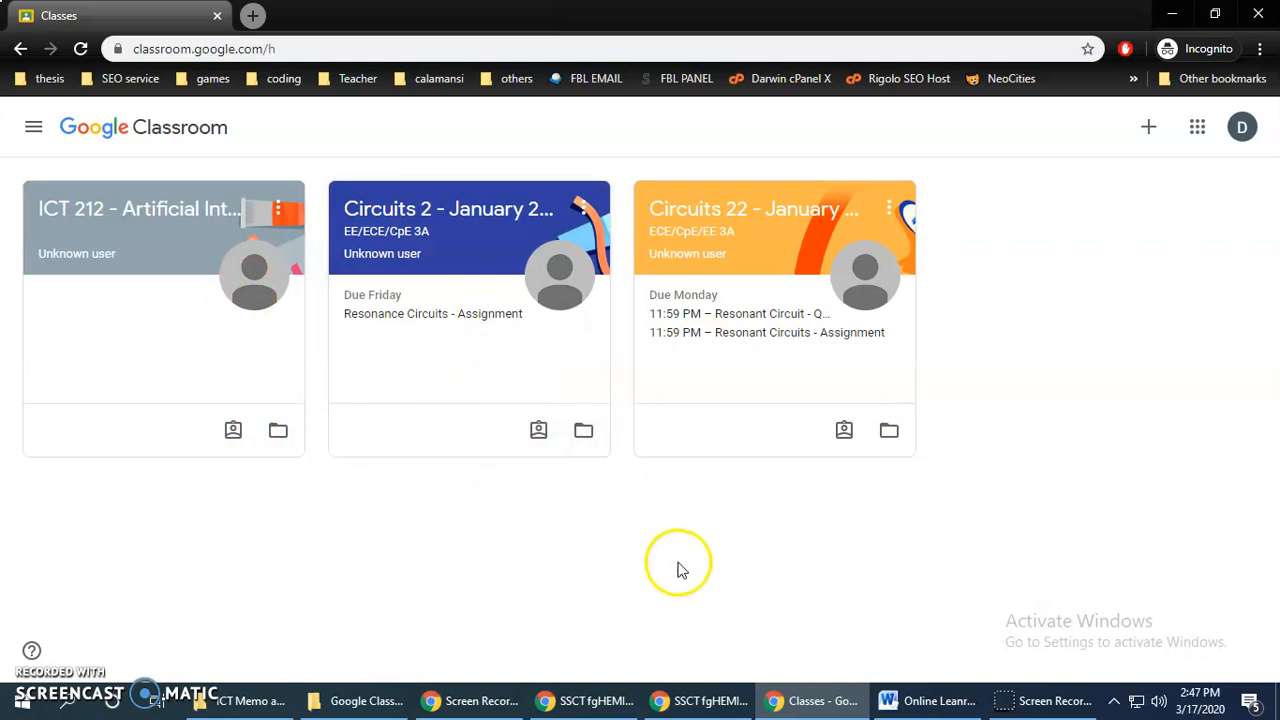
pyautogui.moveTo(527, 515)
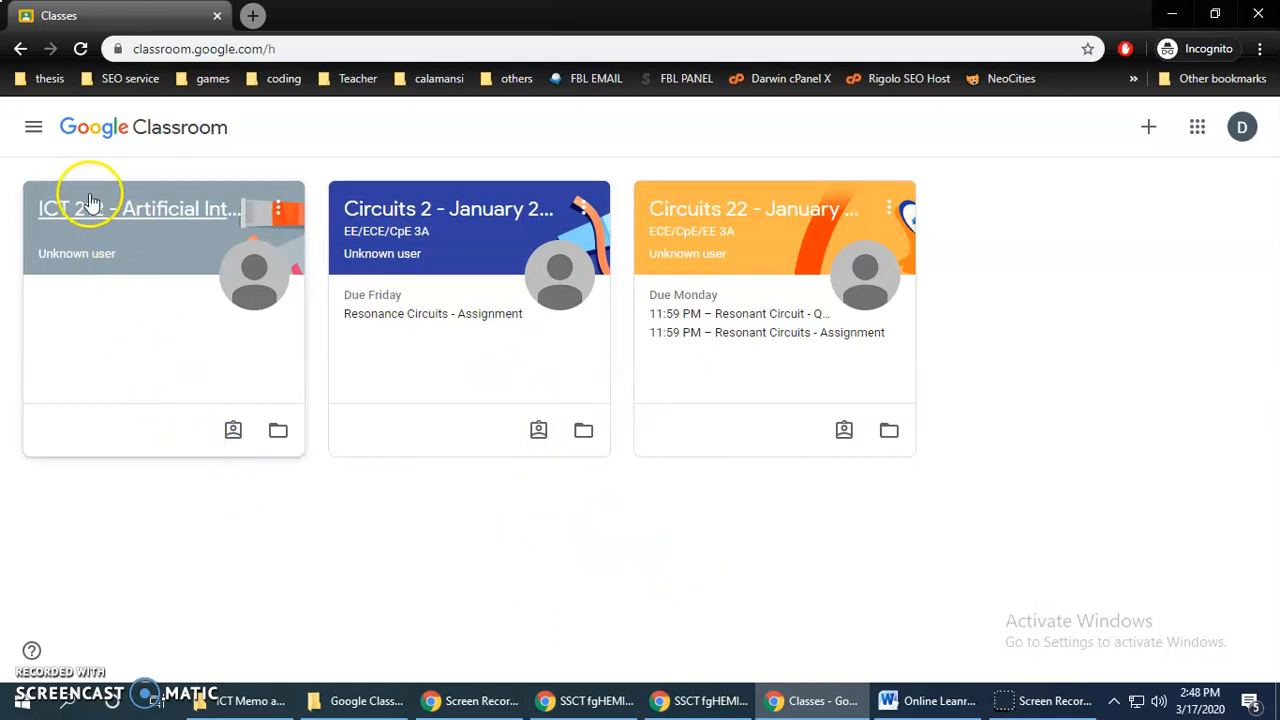
pyautogui.moveTo(757, 510)
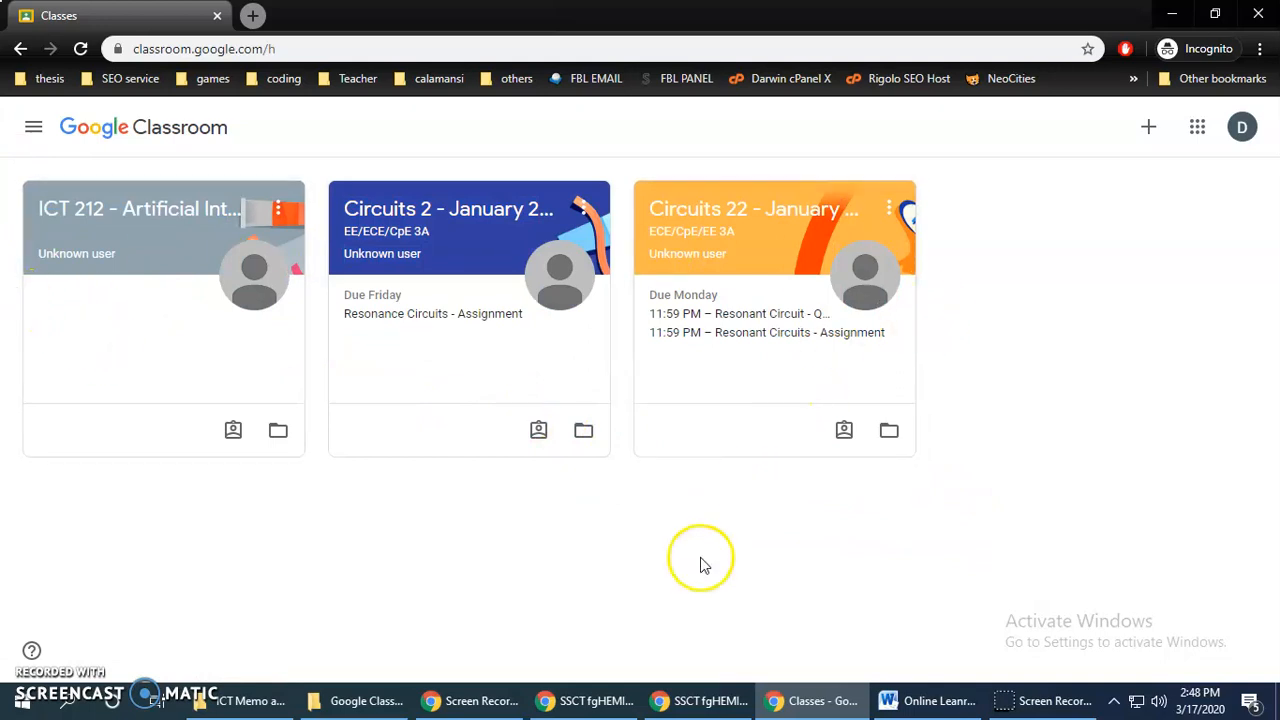
pyautogui.moveTo(715, 572)
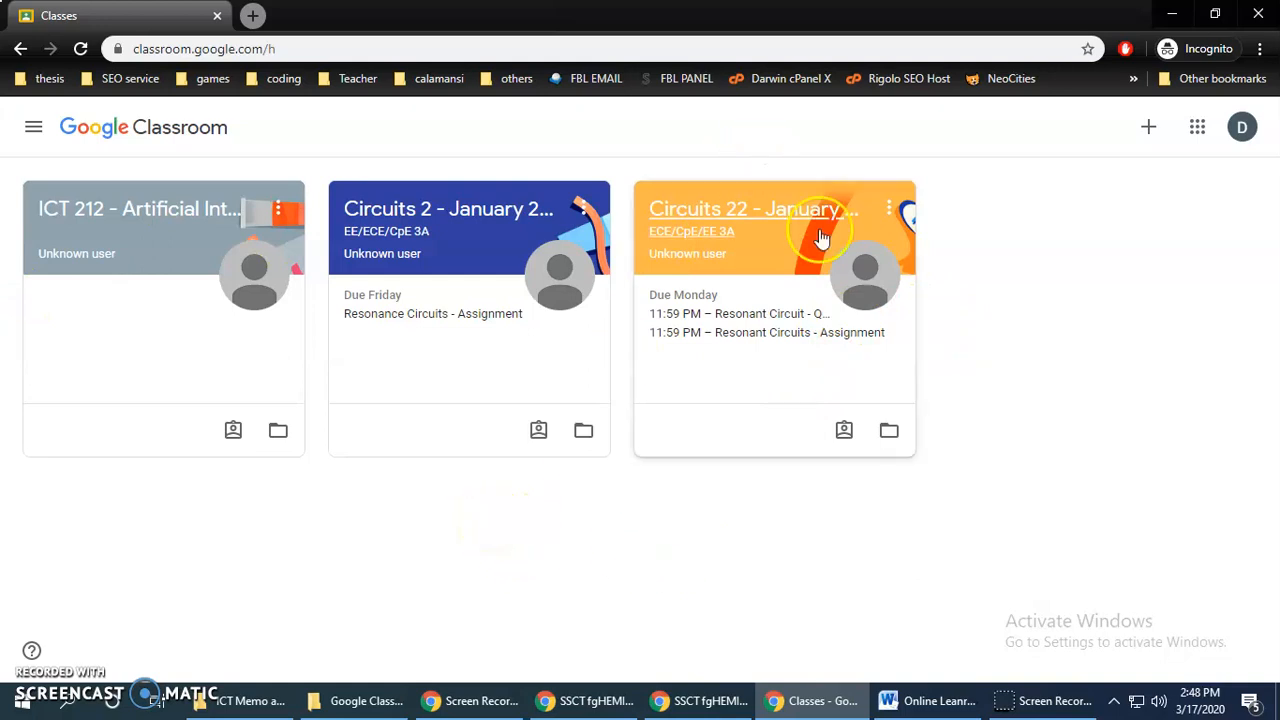
pyautogui.moveTo(610, 343)
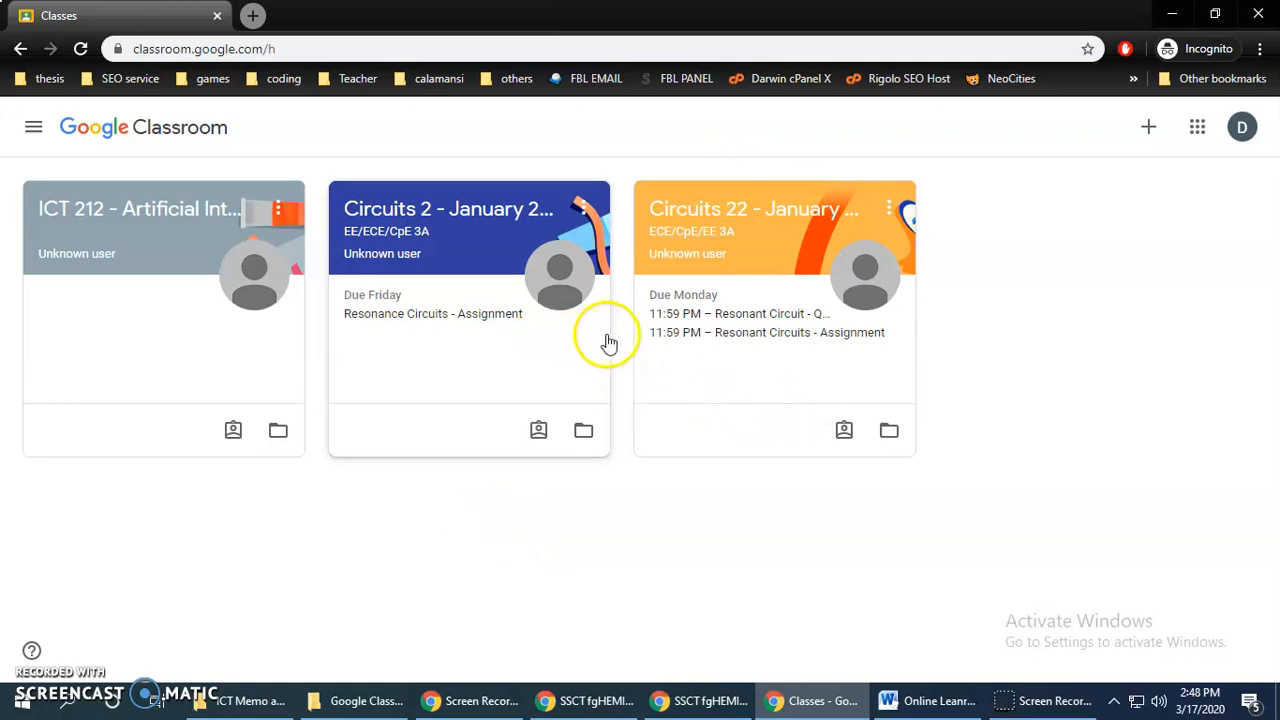
pyautogui.moveTo(688, 512)
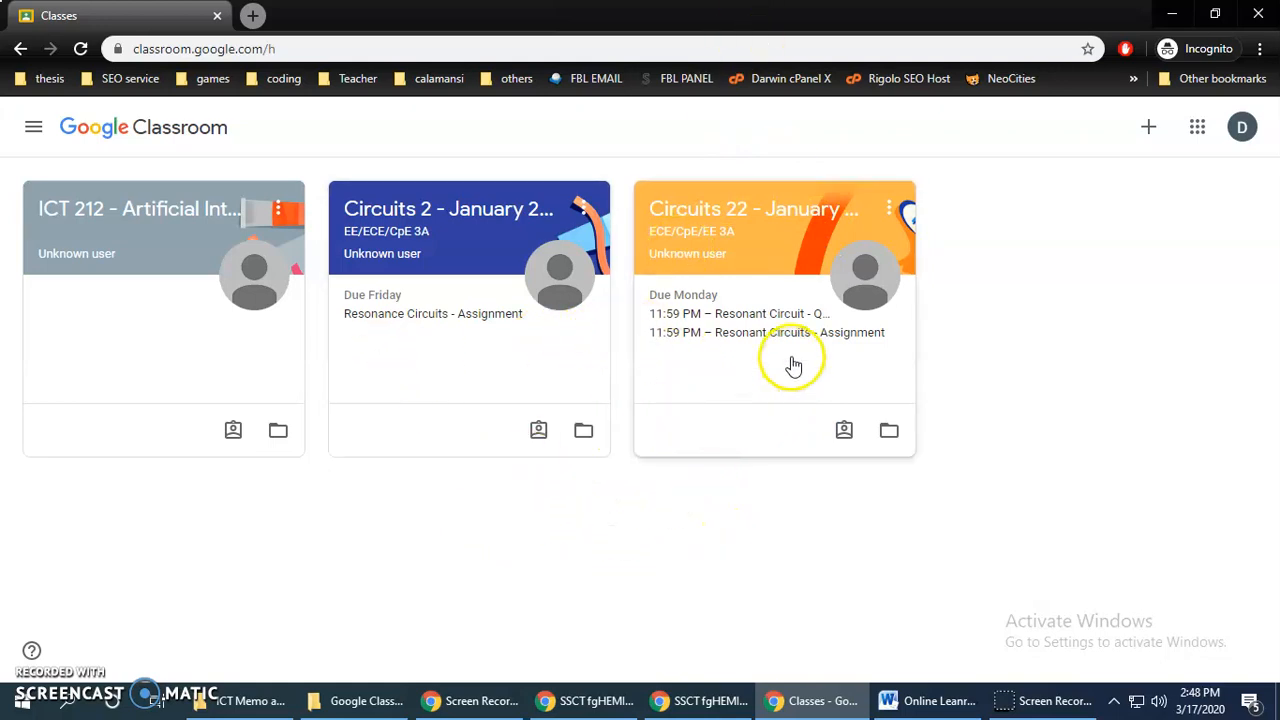
pyautogui.moveTo(720, 660)
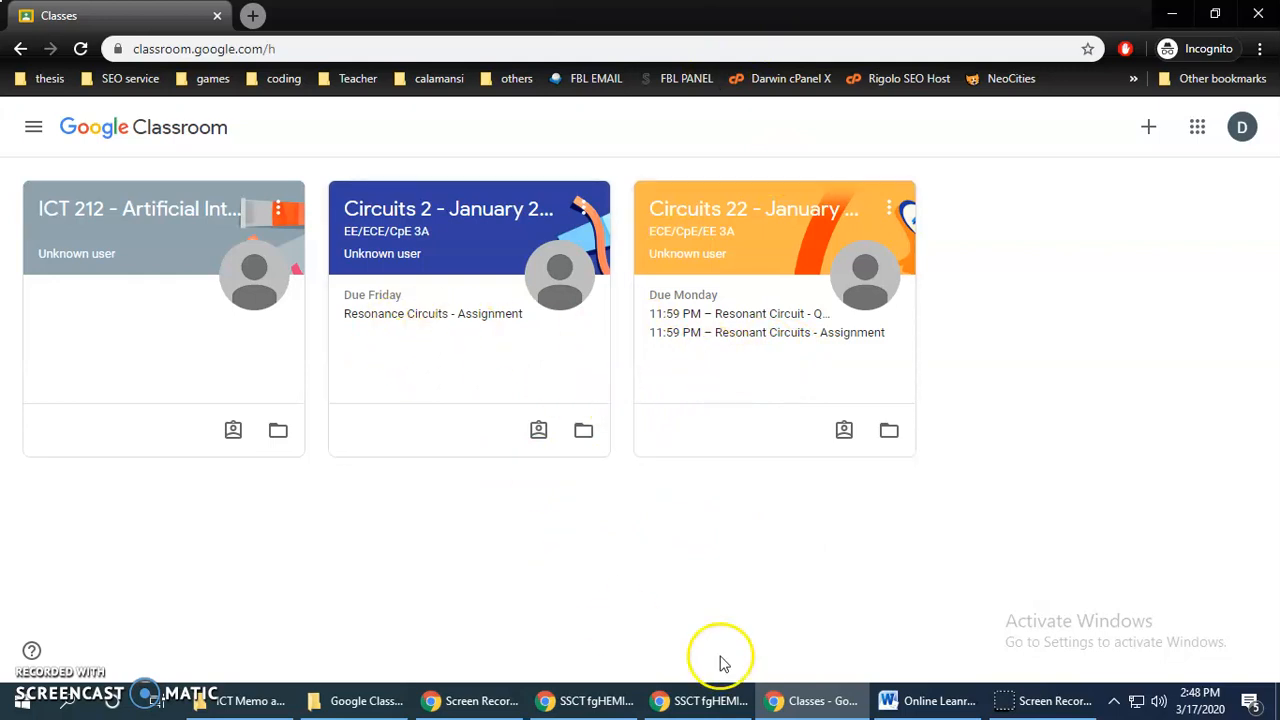